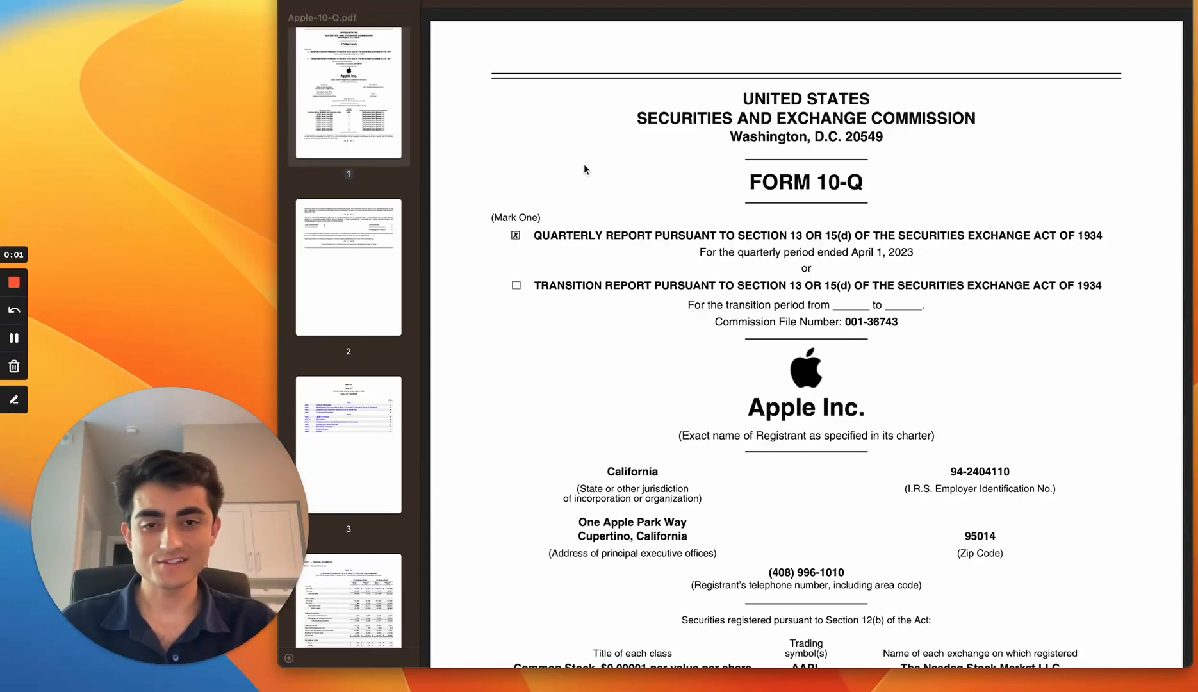
pyautogui.moveTo(853, 250)
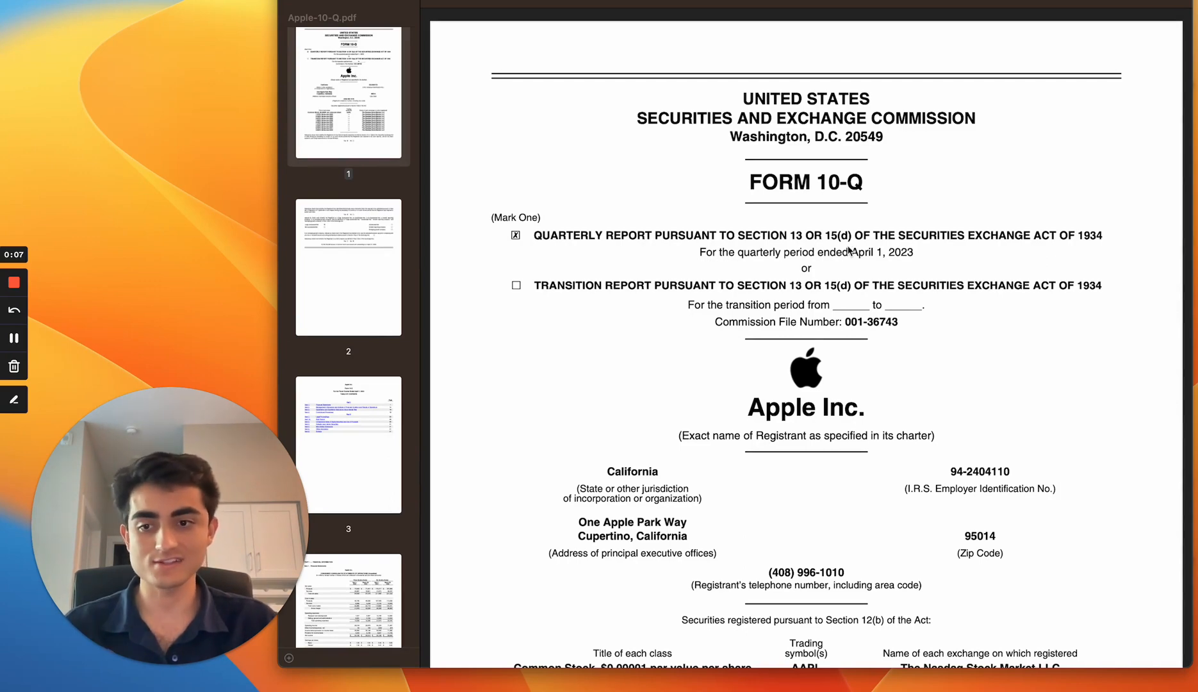
pyautogui.moveTo(464, 300)
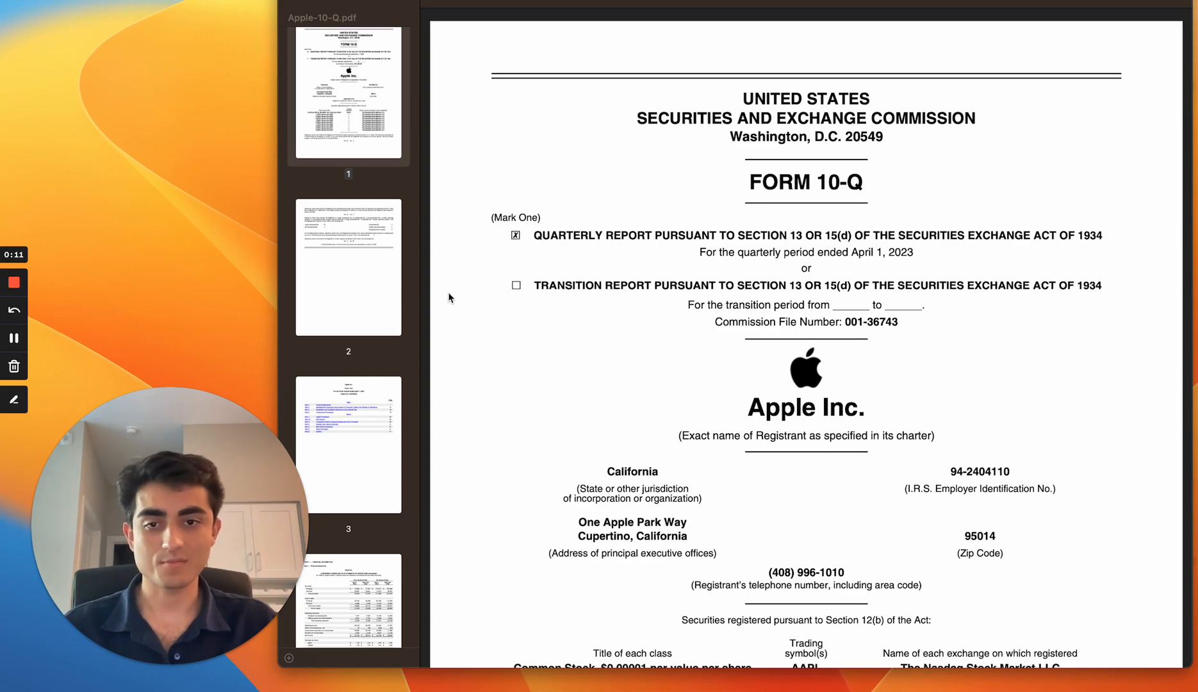
pyautogui.moveTo(407, 300)
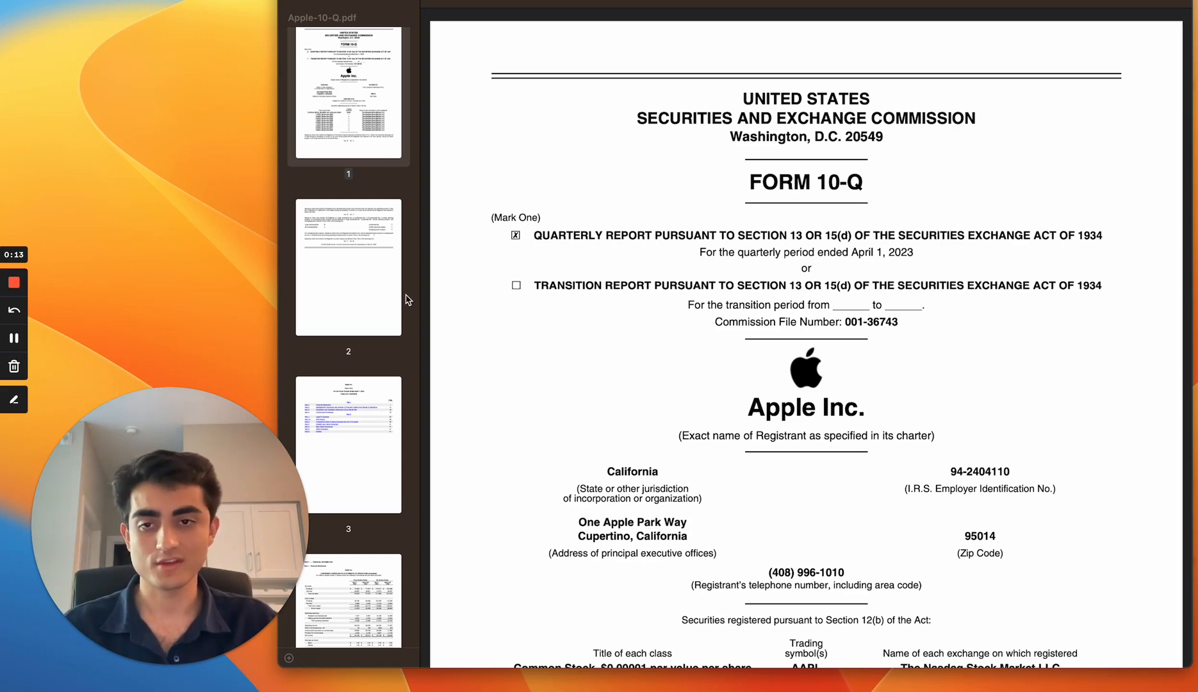
pyautogui.moveTo(454, 299)
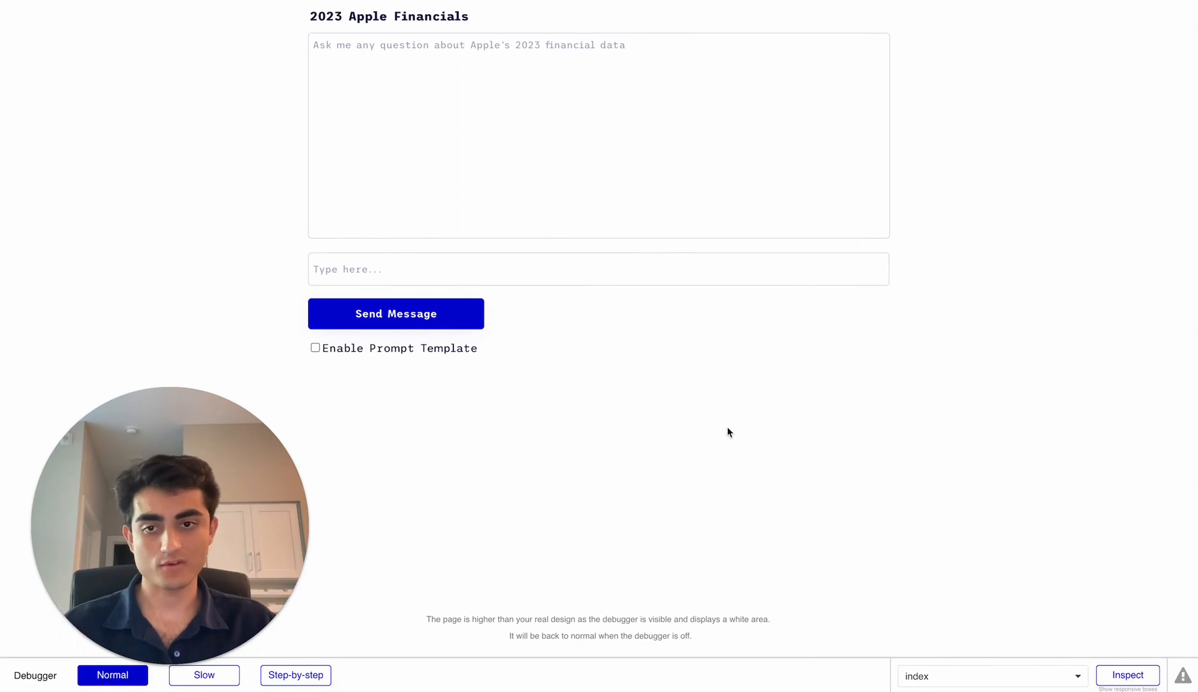
pyautogui.click(599, 269)
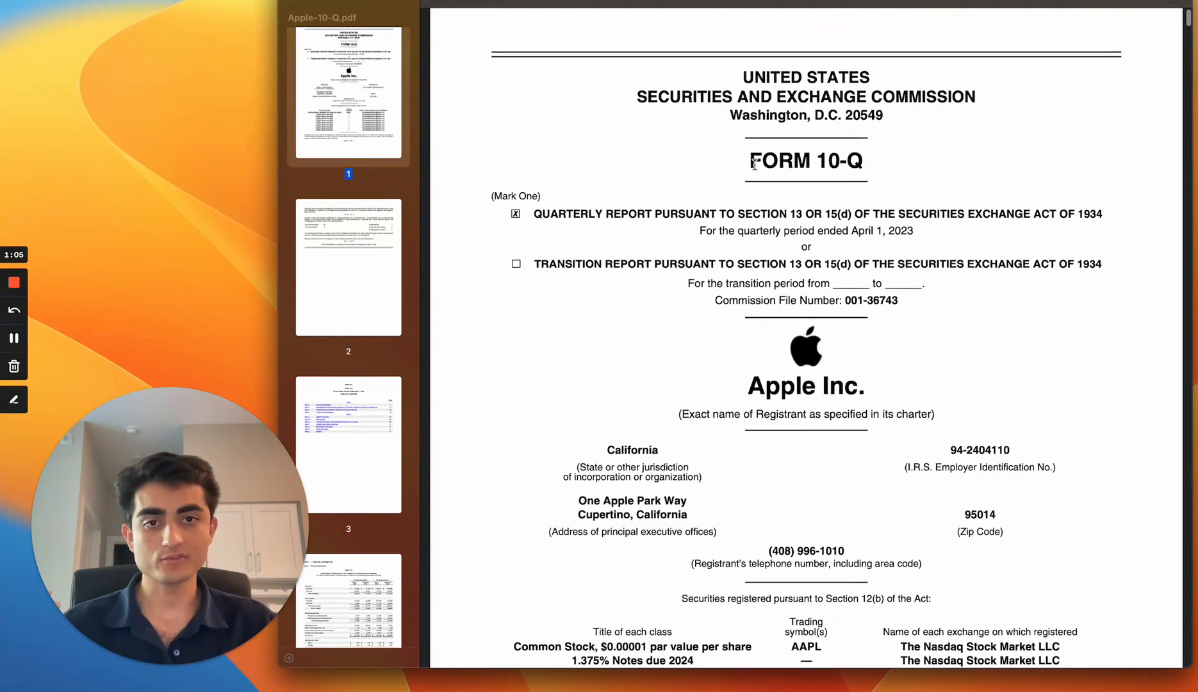
# - Scroll to the 10-Q's statement of operations and highlight the operating expenses through net income rows
pyautogui.scroll(-3)
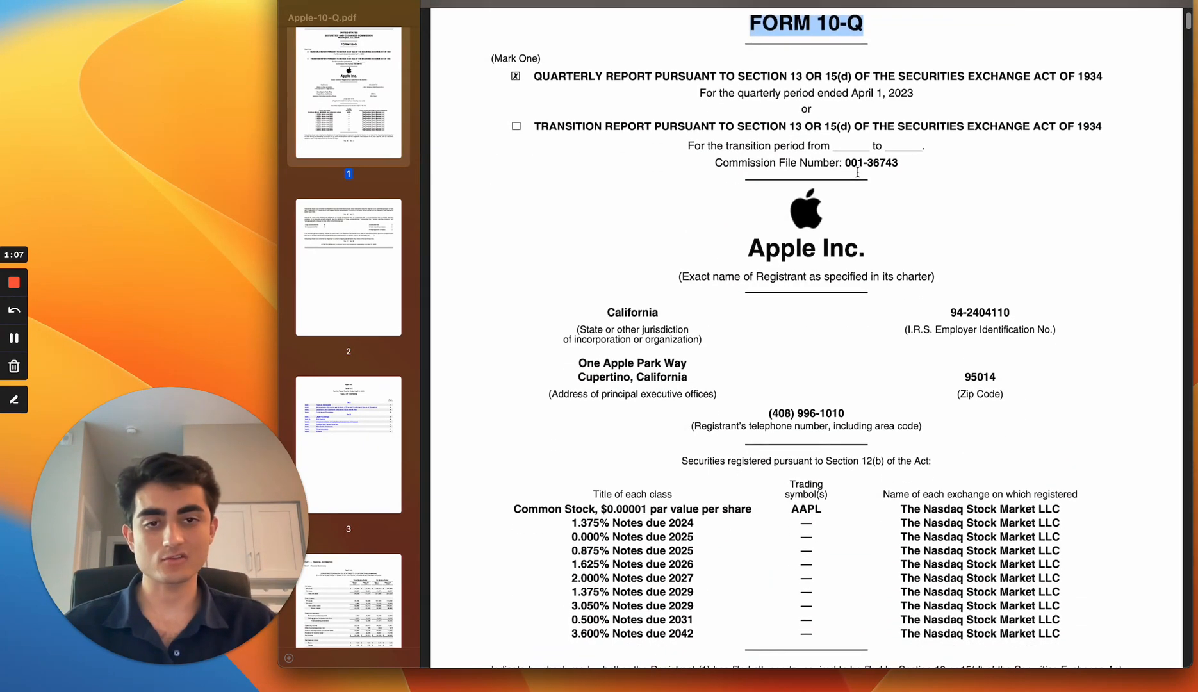
pyautogui.scroll(-3)
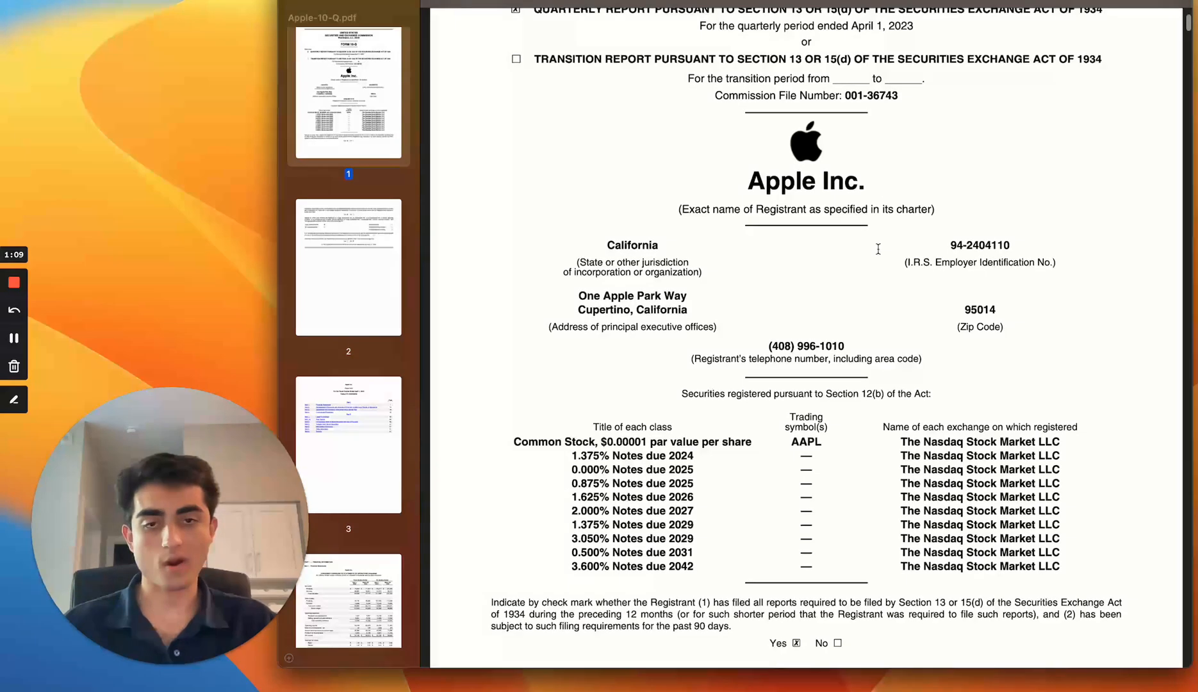
pyautogui.scroll(-3)
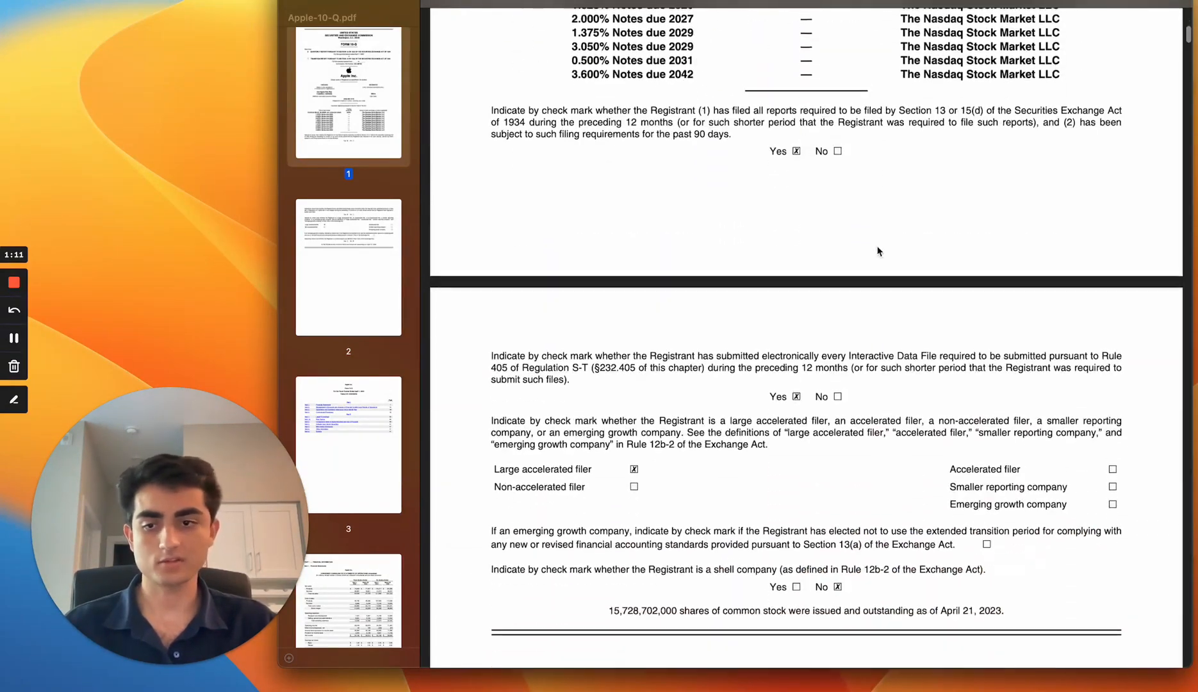
pyautogui.scroll(-3)
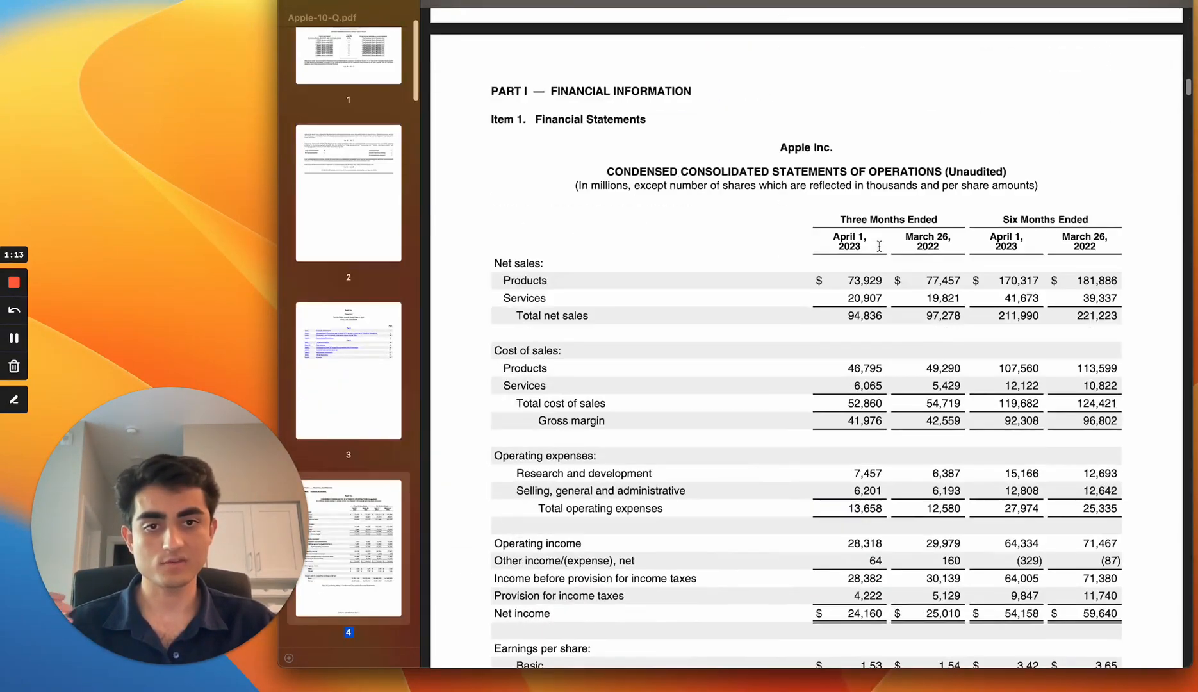
pyautogui.scroll(-3)
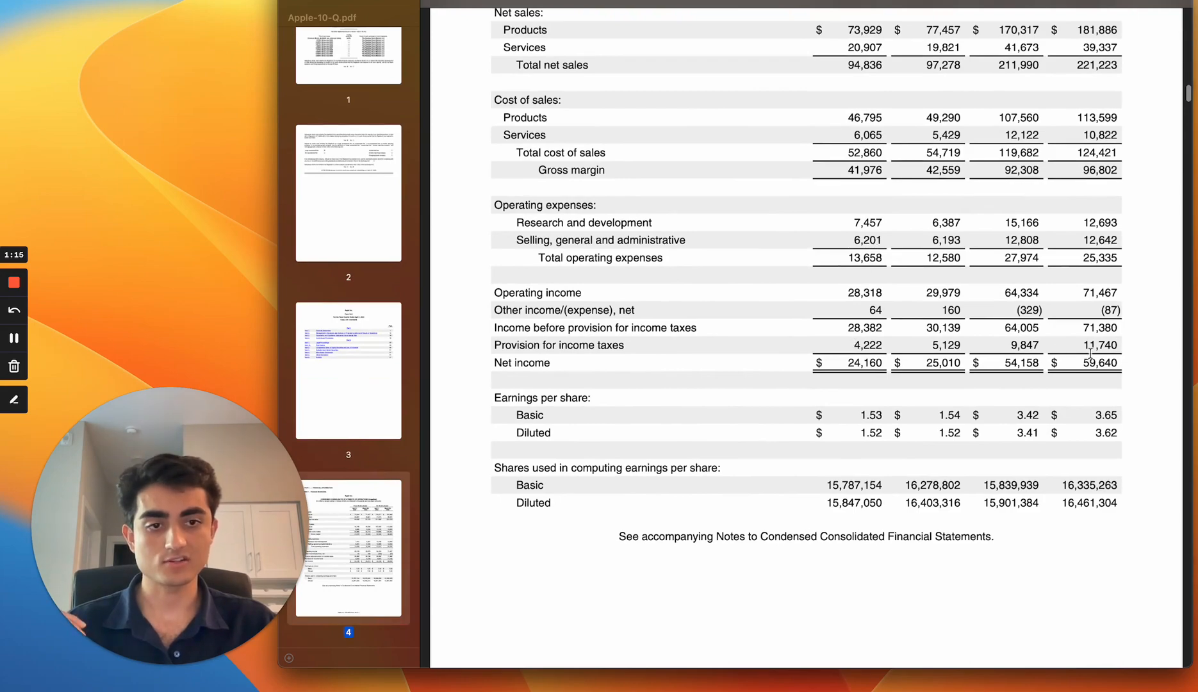
pyautogui.moveTo(515, 222); pyautogui.dragTo(1116, 363)
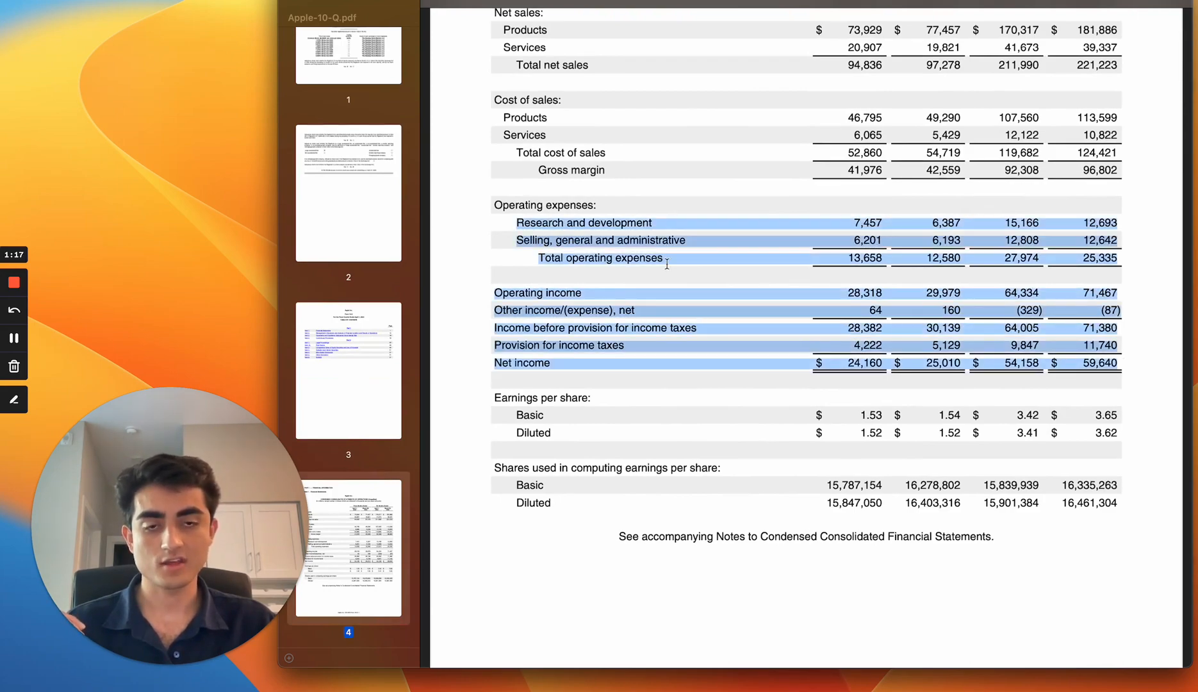
pyautogui.scroll(-3)
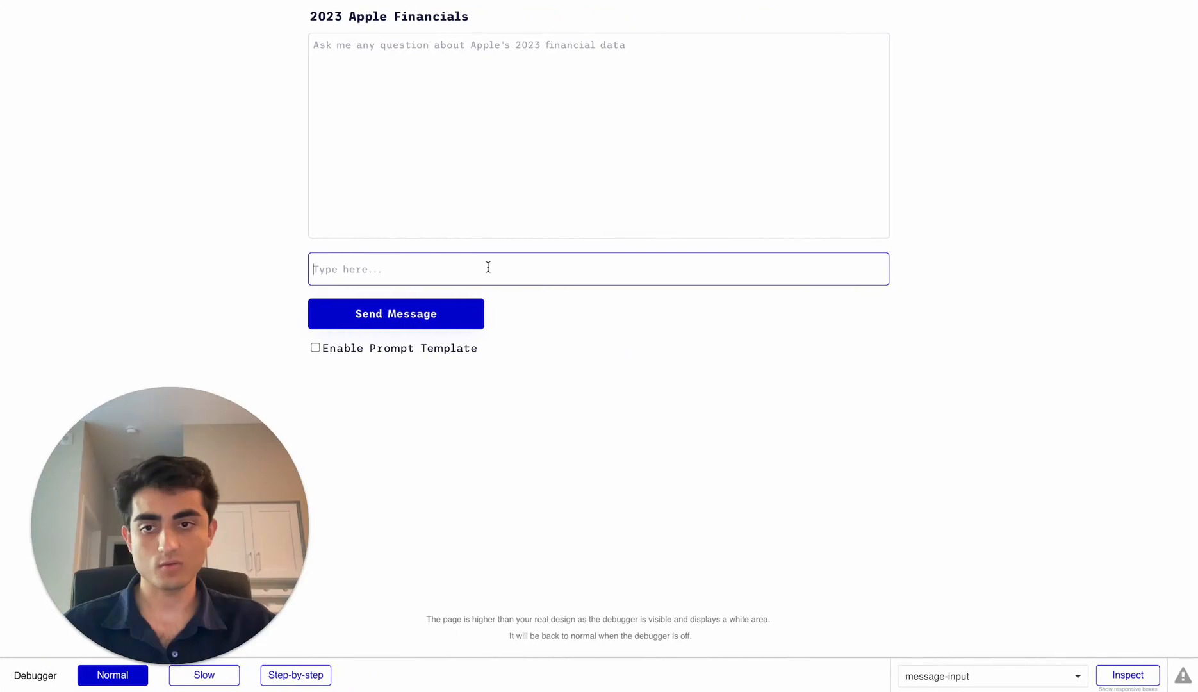
# - Ask the chatbot 'what is apple's diluted EPS for the year 2023' and receive $3.41
pyautogui.write('WHAT IS')
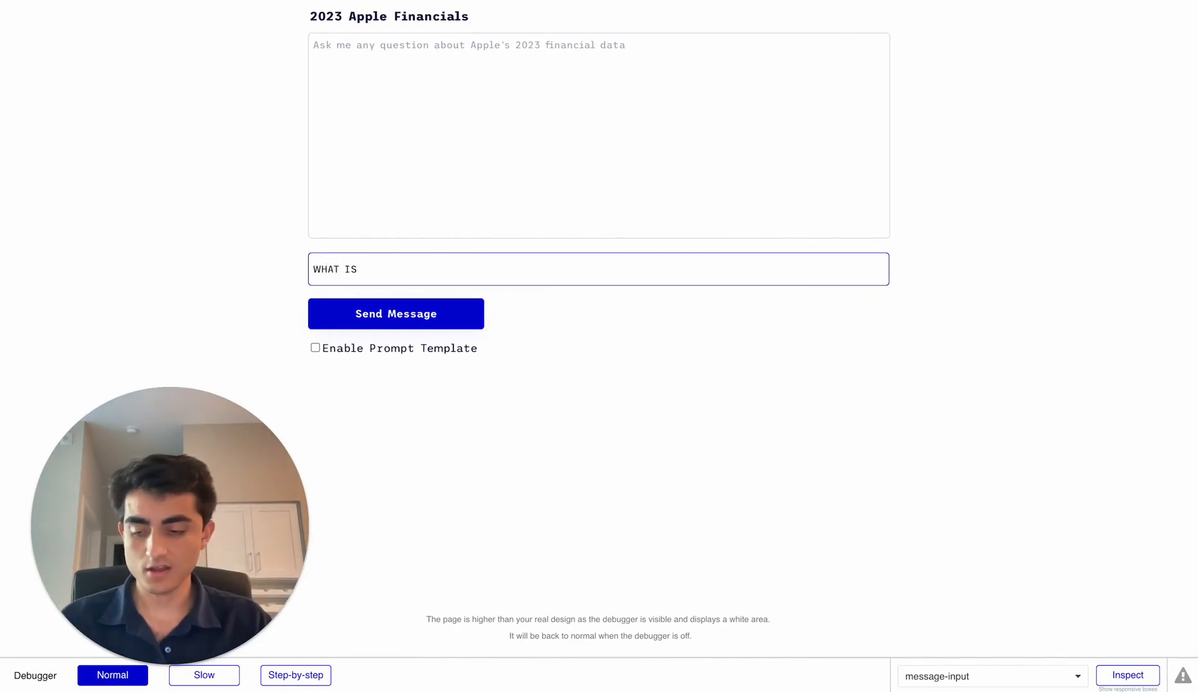
pyautogui.write('what')
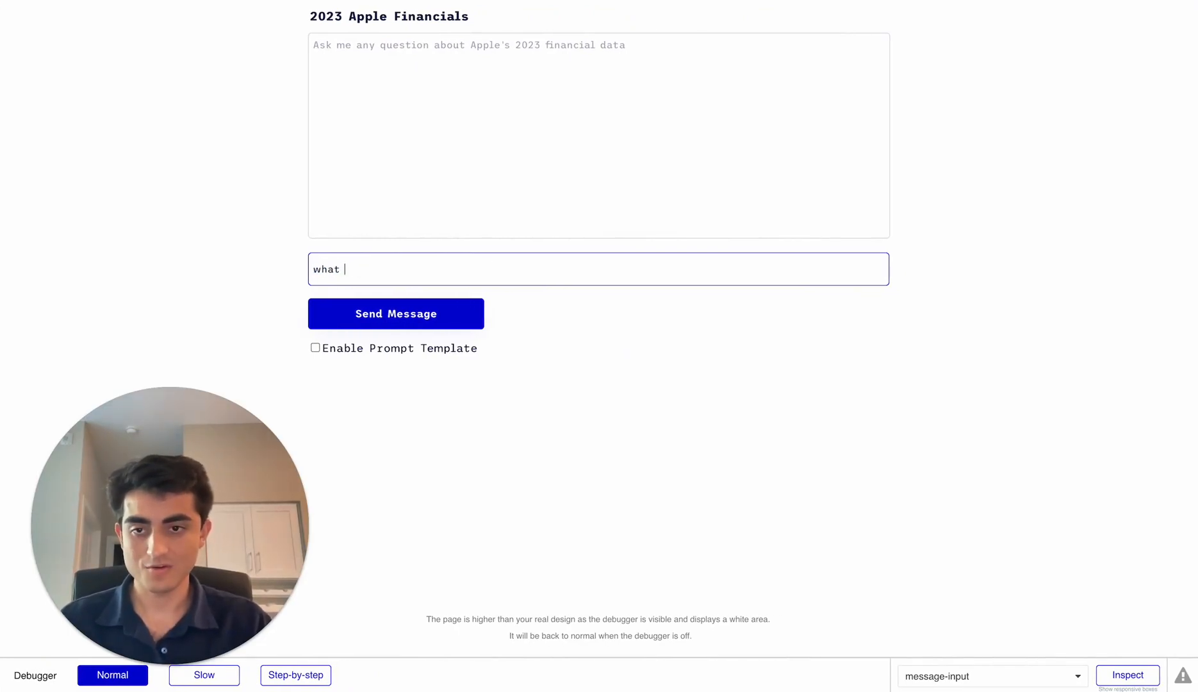
pyautogui.write("is apple's")
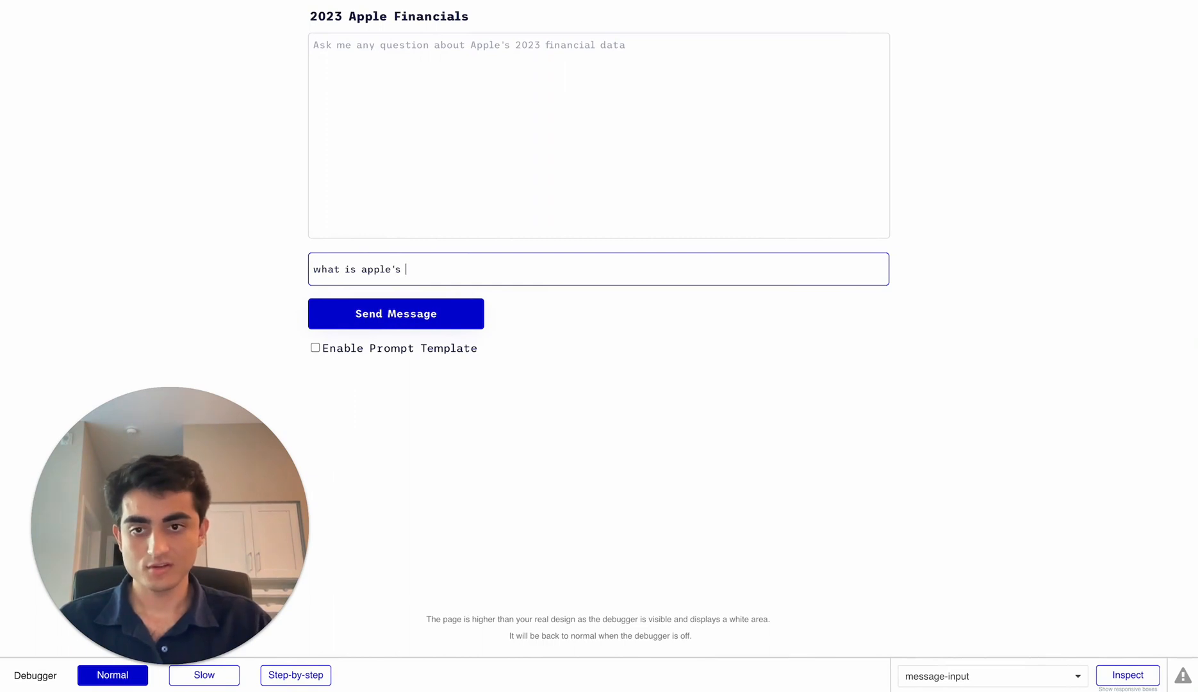
pyautogui.write('diluted')
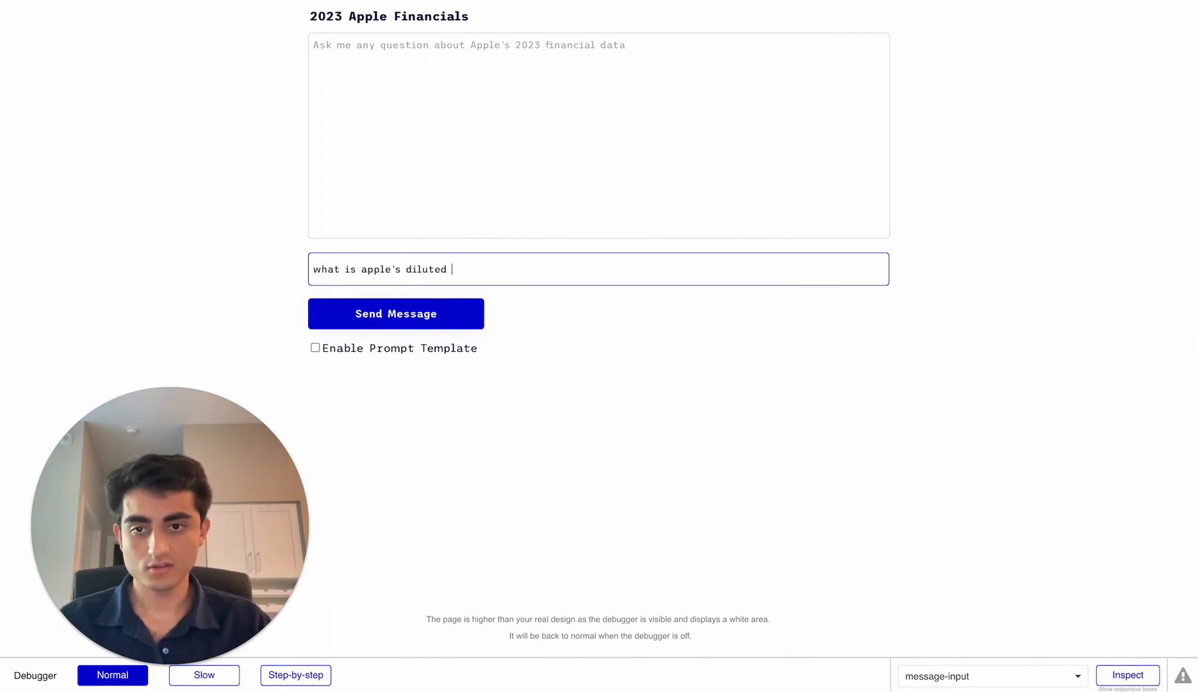
pyautogui.write('EPS for the year 2023')
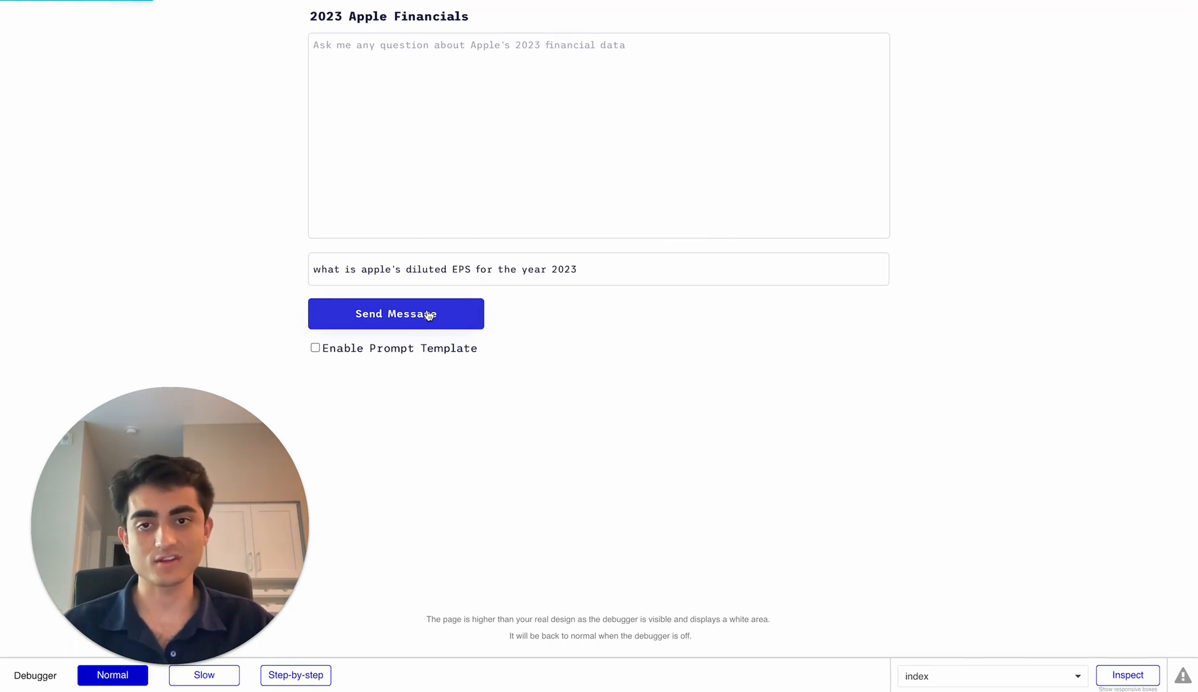
pyautogui.click(394, 313)
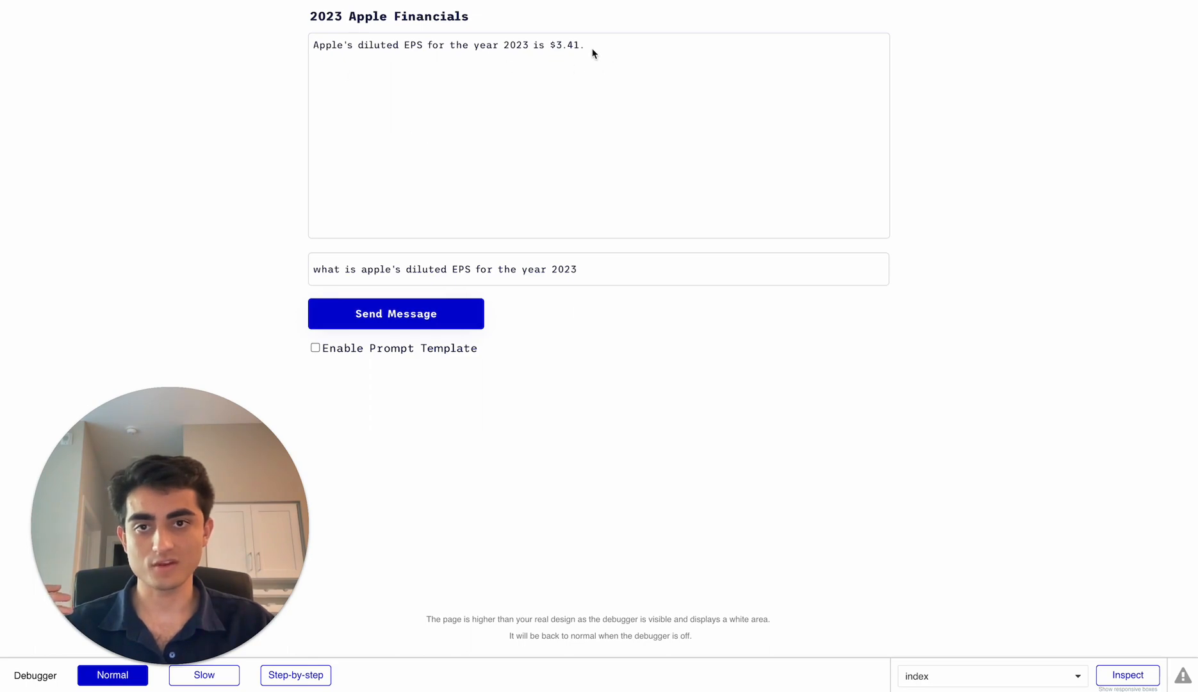
pyautogui.moveTo(596, 95)
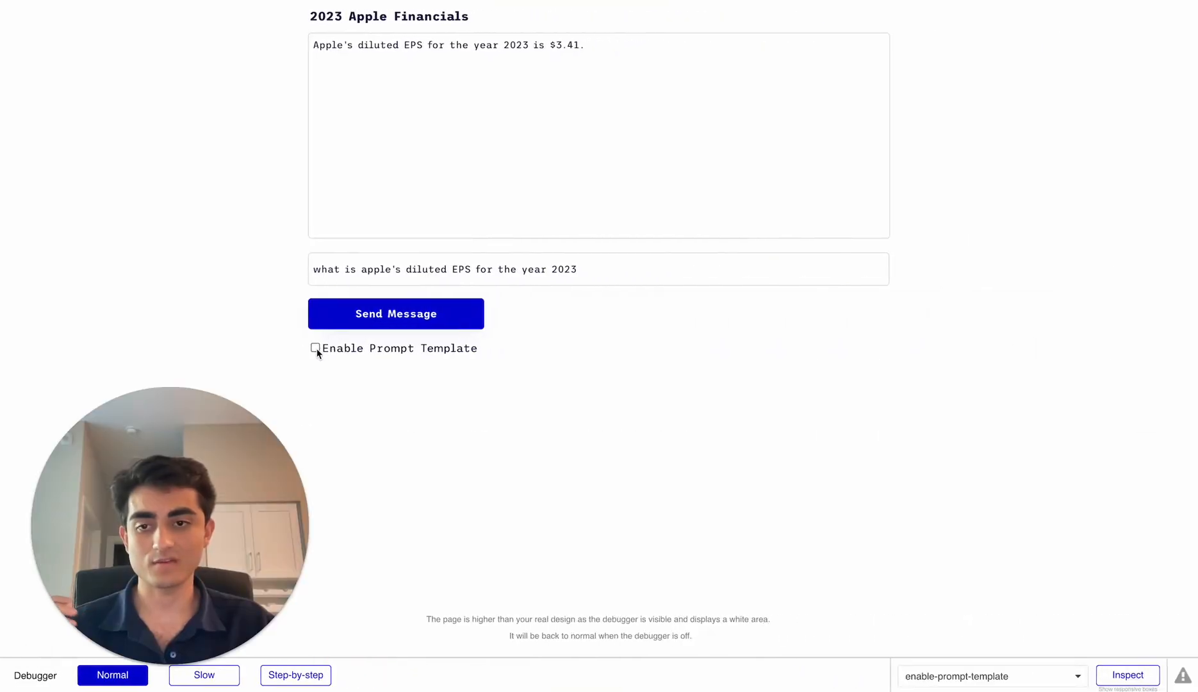
# - Enable the prompt template and resend the question, getting $3.41 with an explanation of Diluted EPS
pyautogui.click(315, 348)
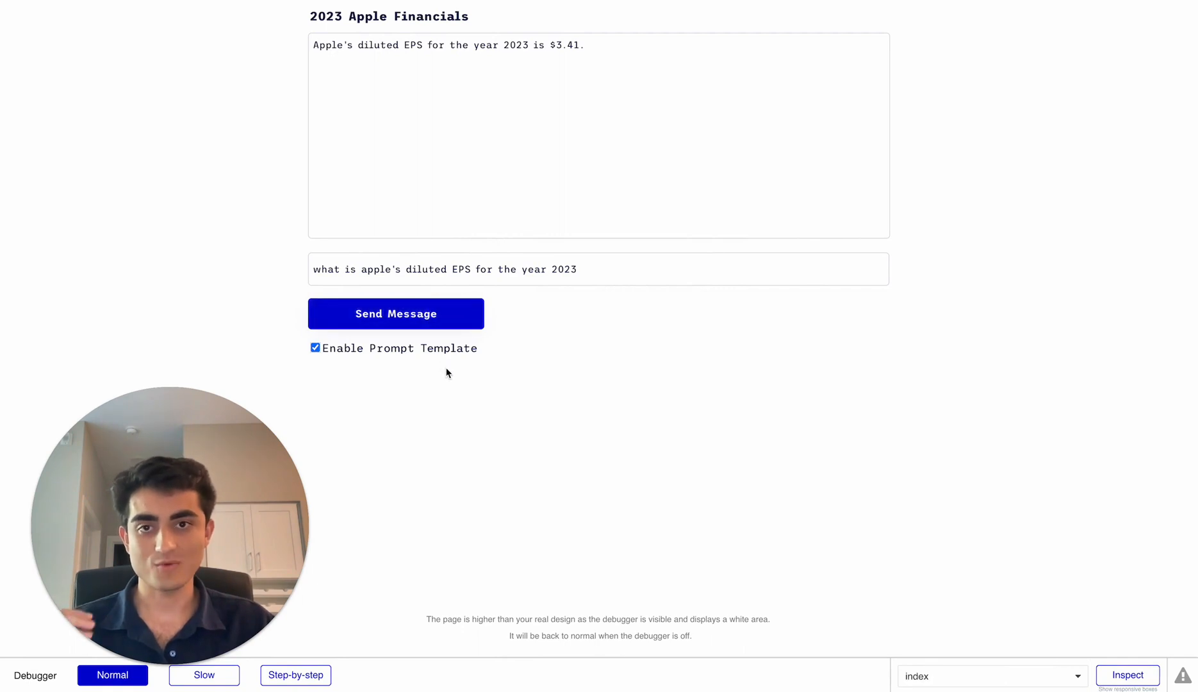
pyautogui.moveTo(494, 309)
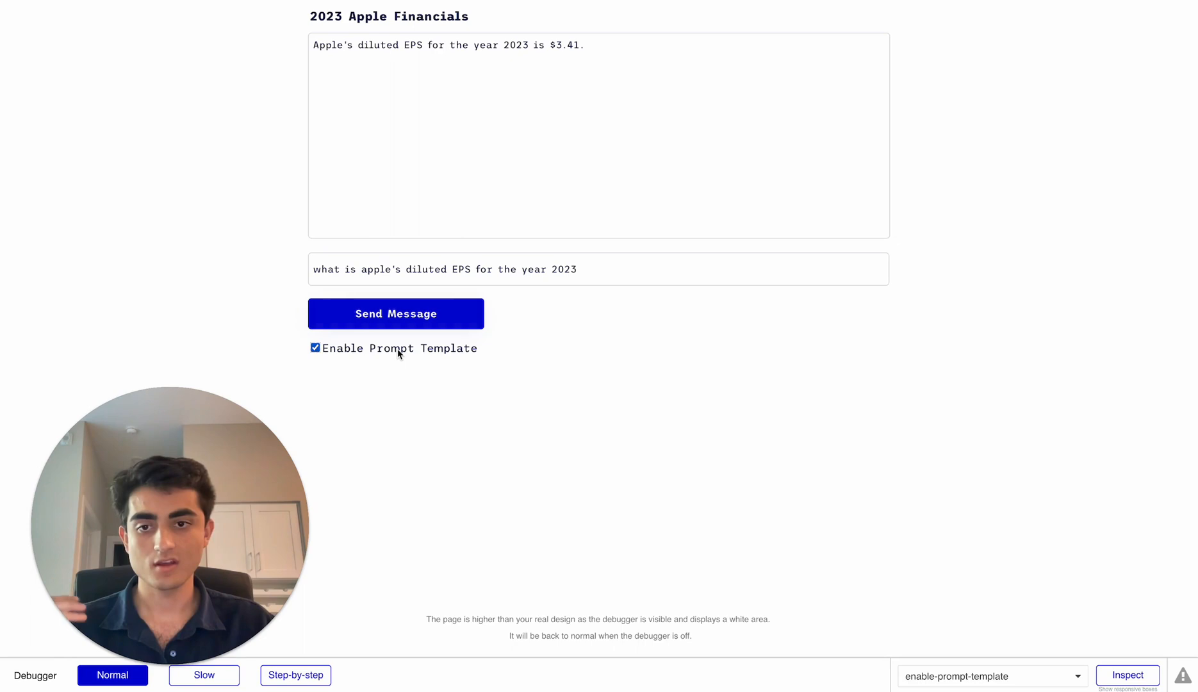
pyautogui.click(598, 269)
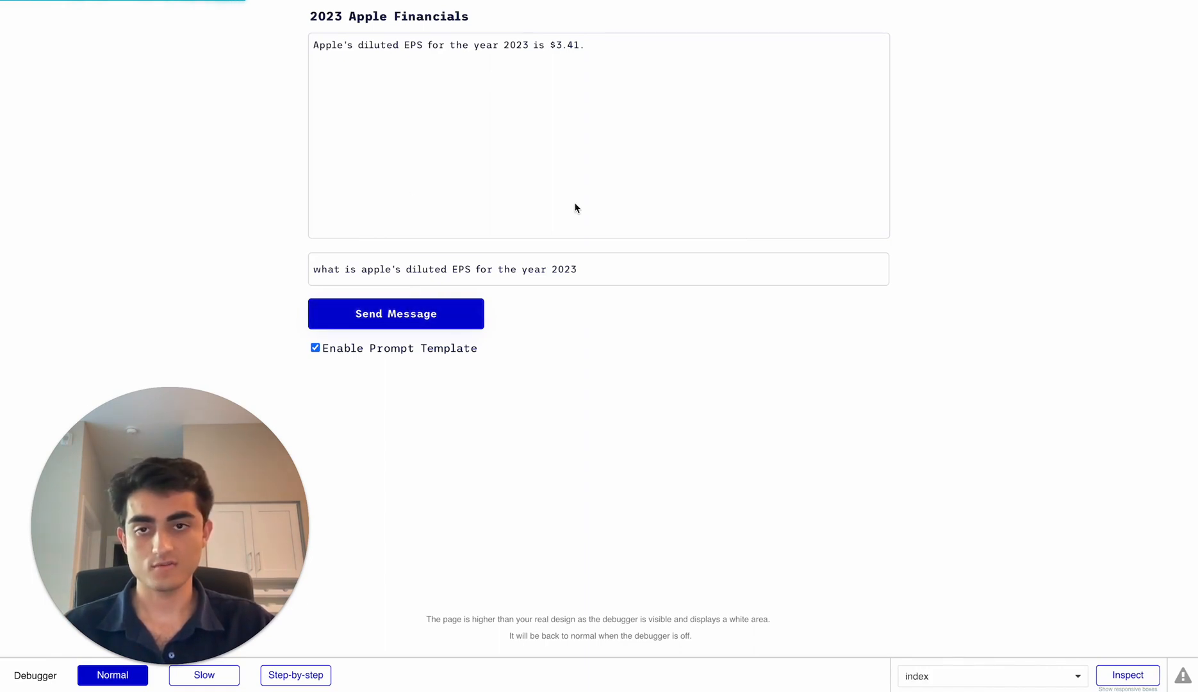
pyautogui.moveTo(682, 31)
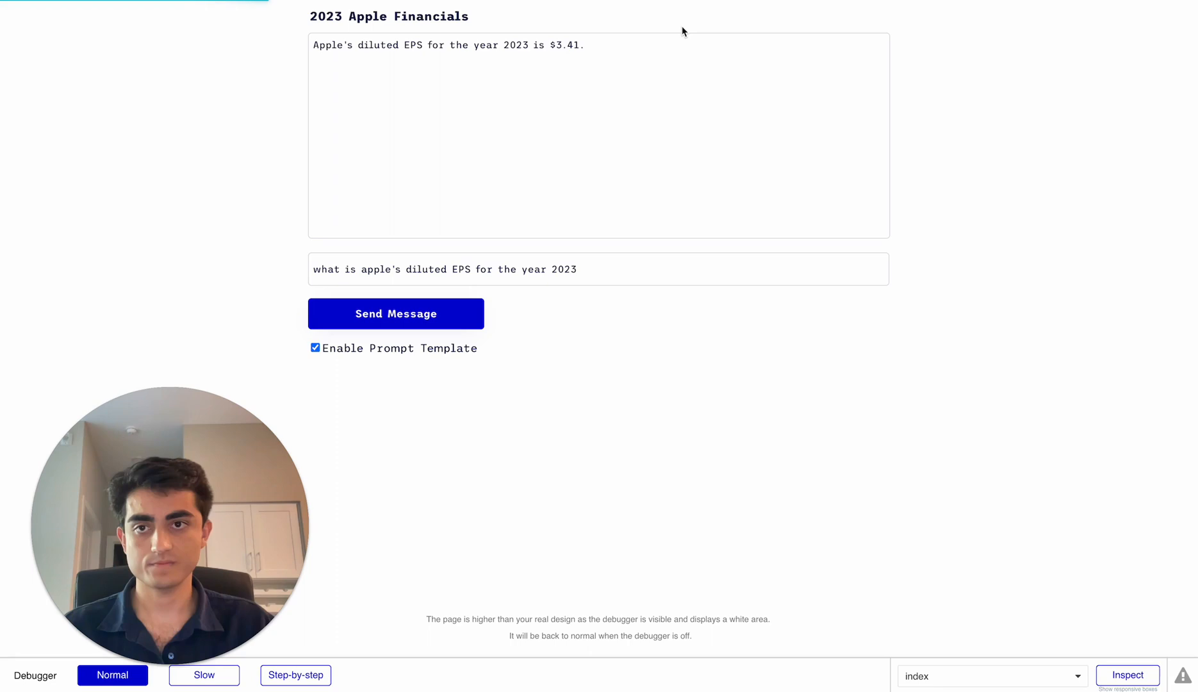
pyautogui.moveTo(703, 125)
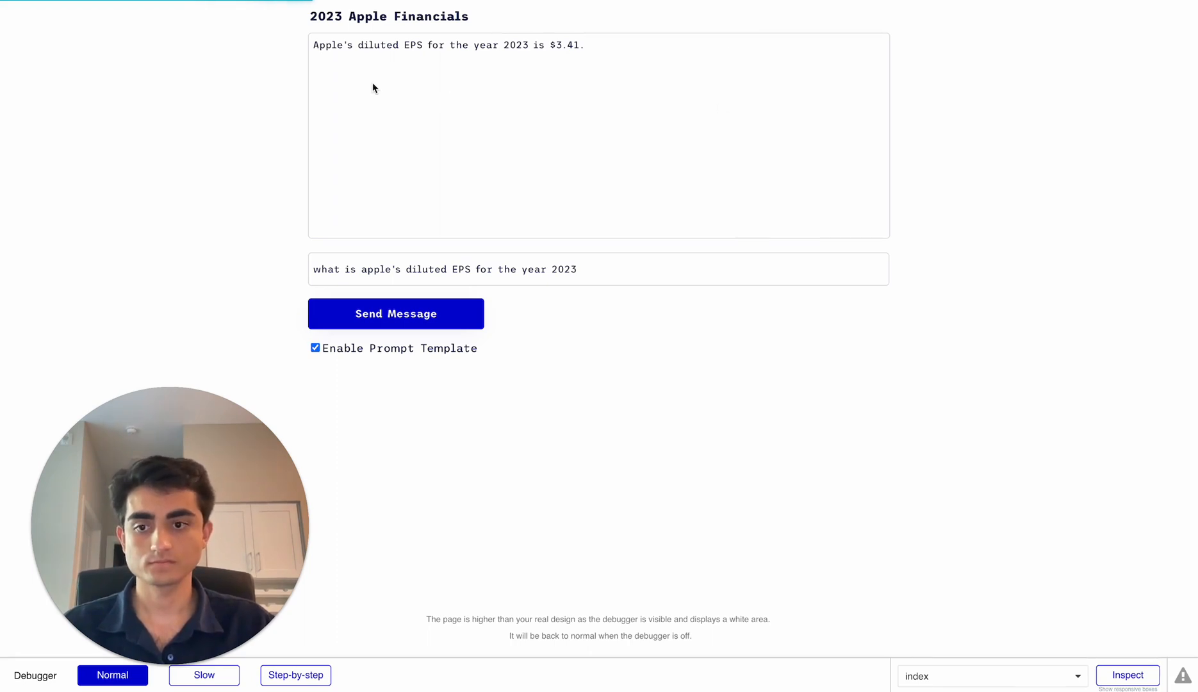
pyautogui.click(396, 314)
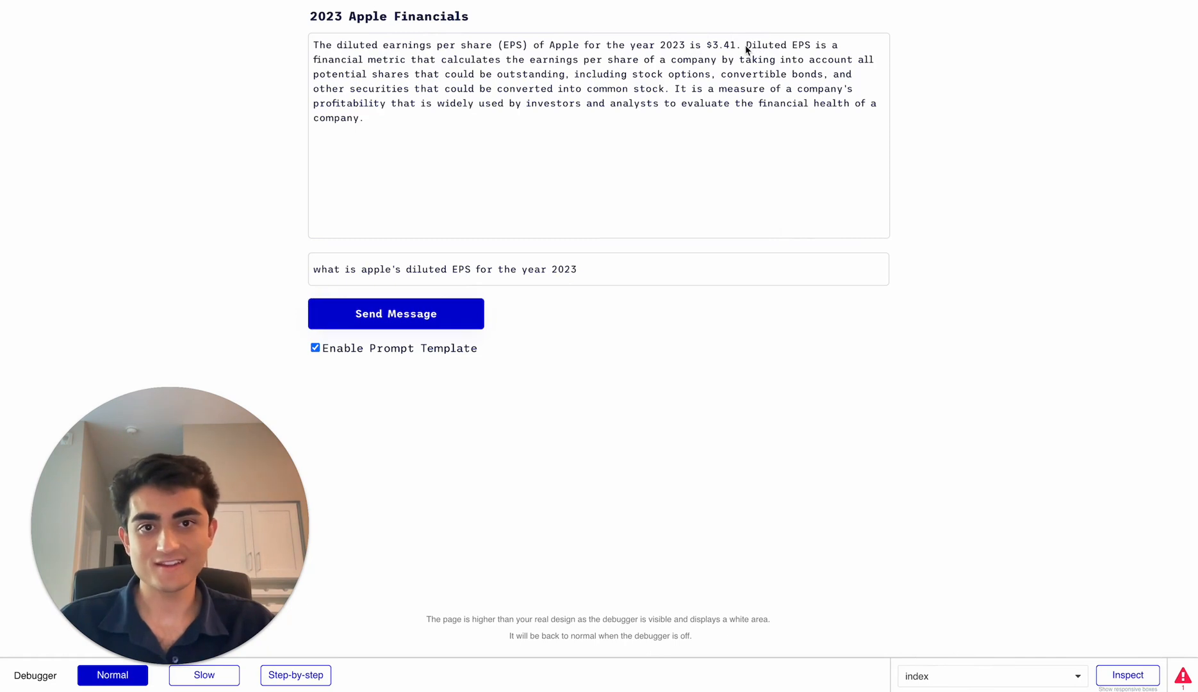
pyautogui.doubleClick(778, 45)
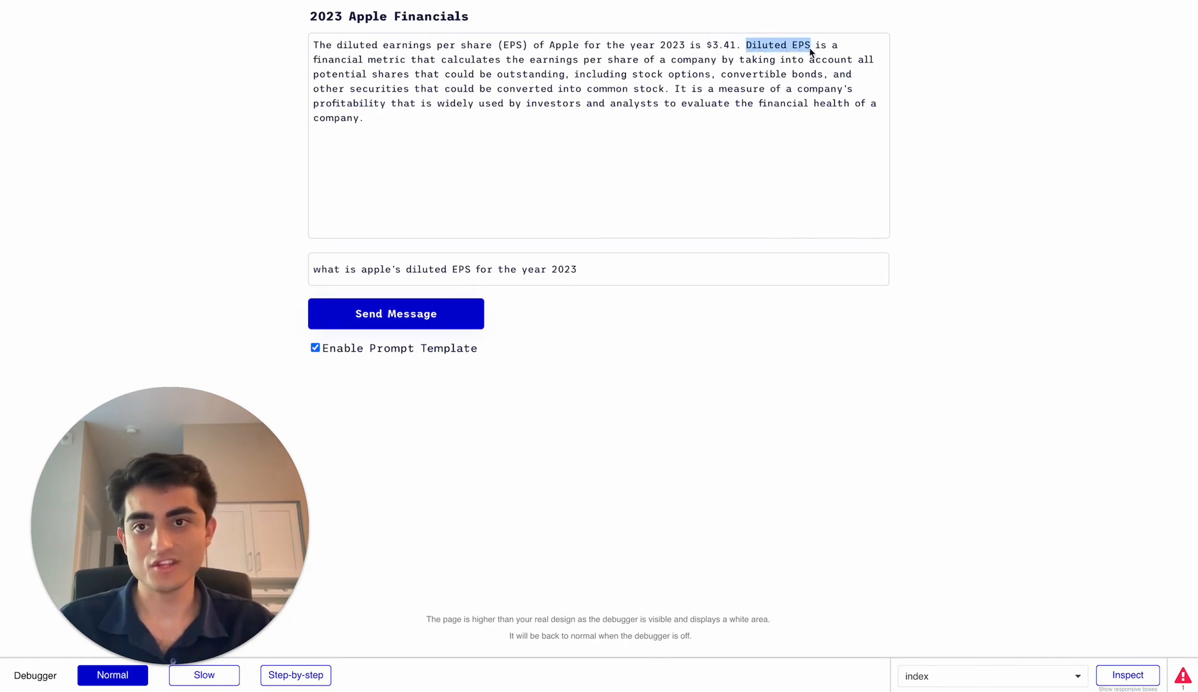
pyautogui.moveTo(305, 86)
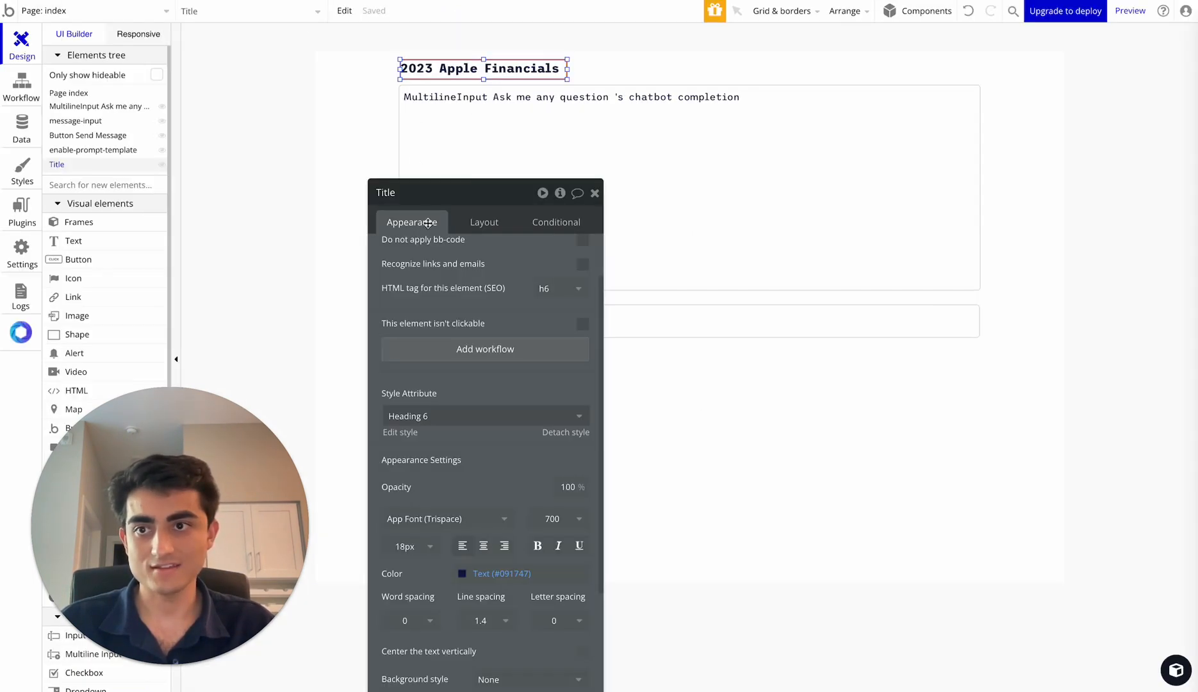
# - Review the Send Message workflow and Cerum Flow plugin, then inspect the Set state step
pyautogui.click(22, 89)
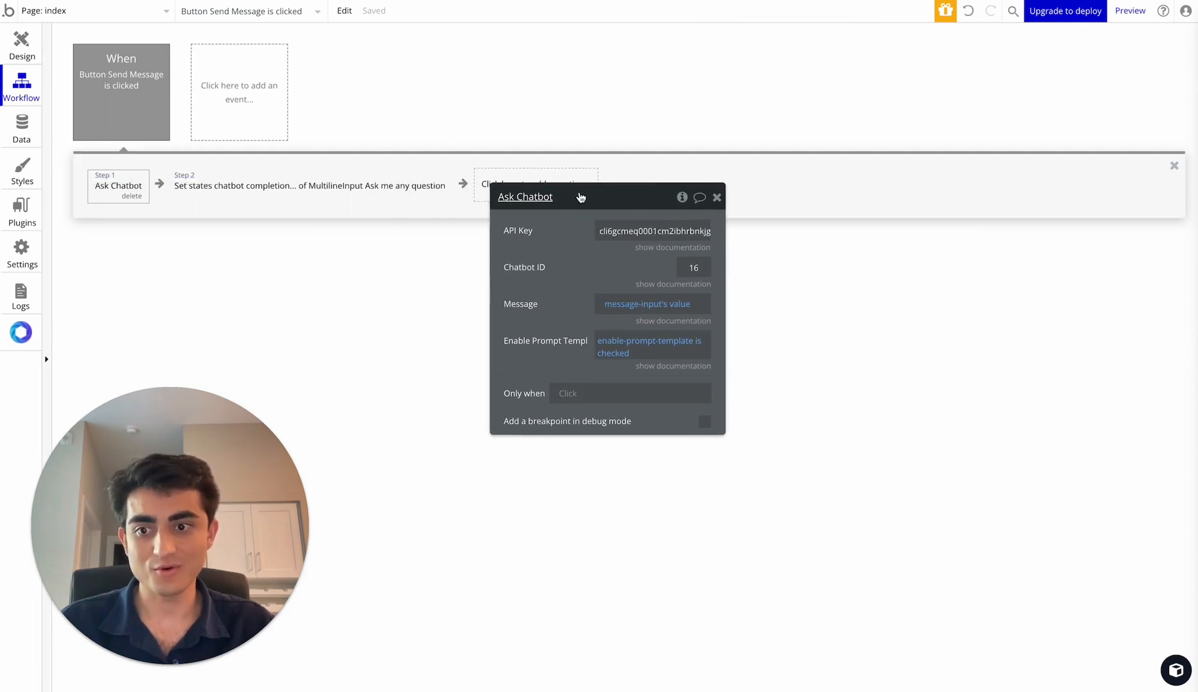
pyautogui.click(21, 210)
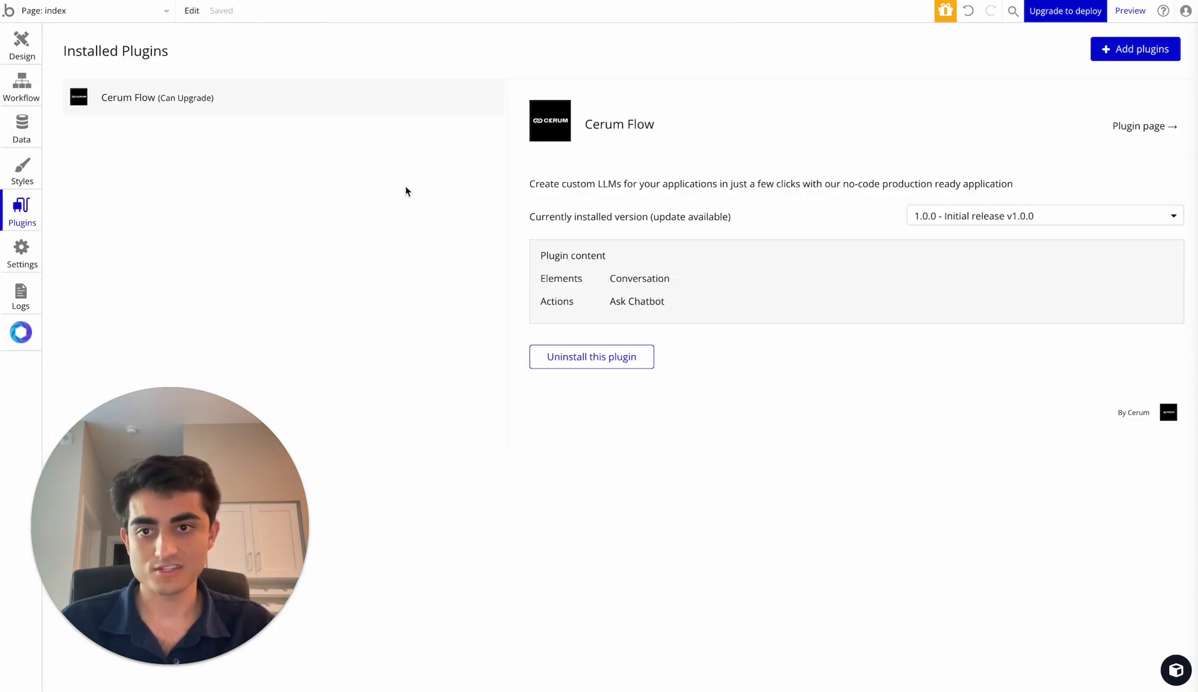
pyautogui.click(22, 86)
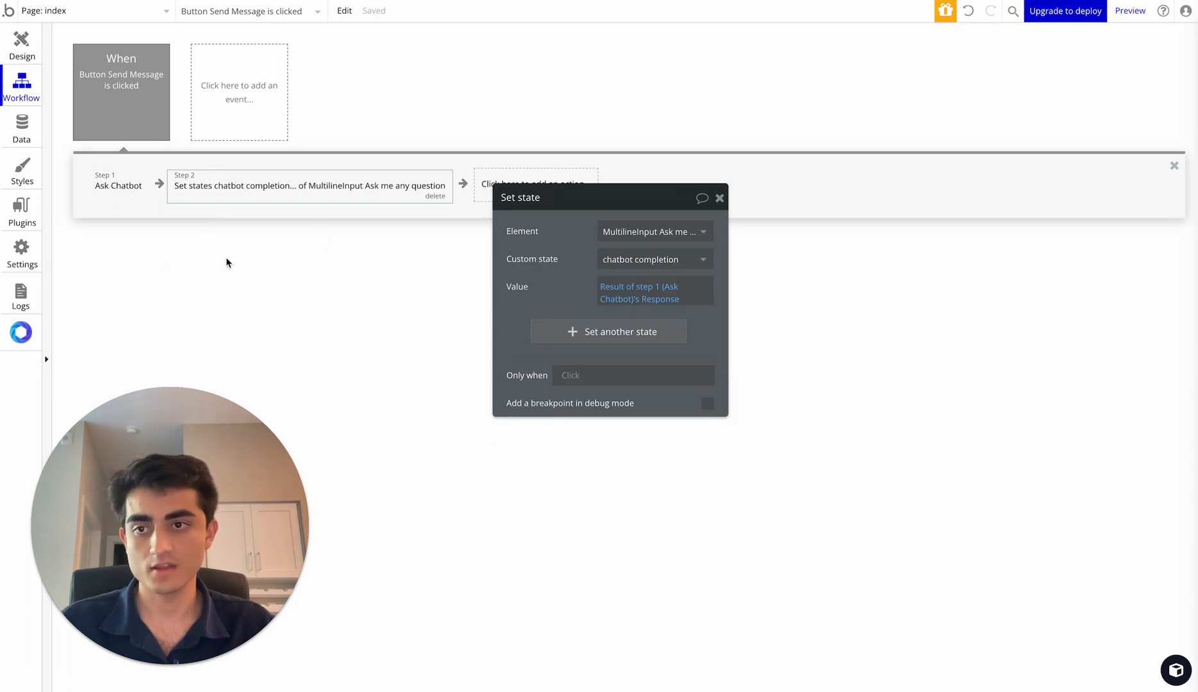
pyautogui.click(118, 186)
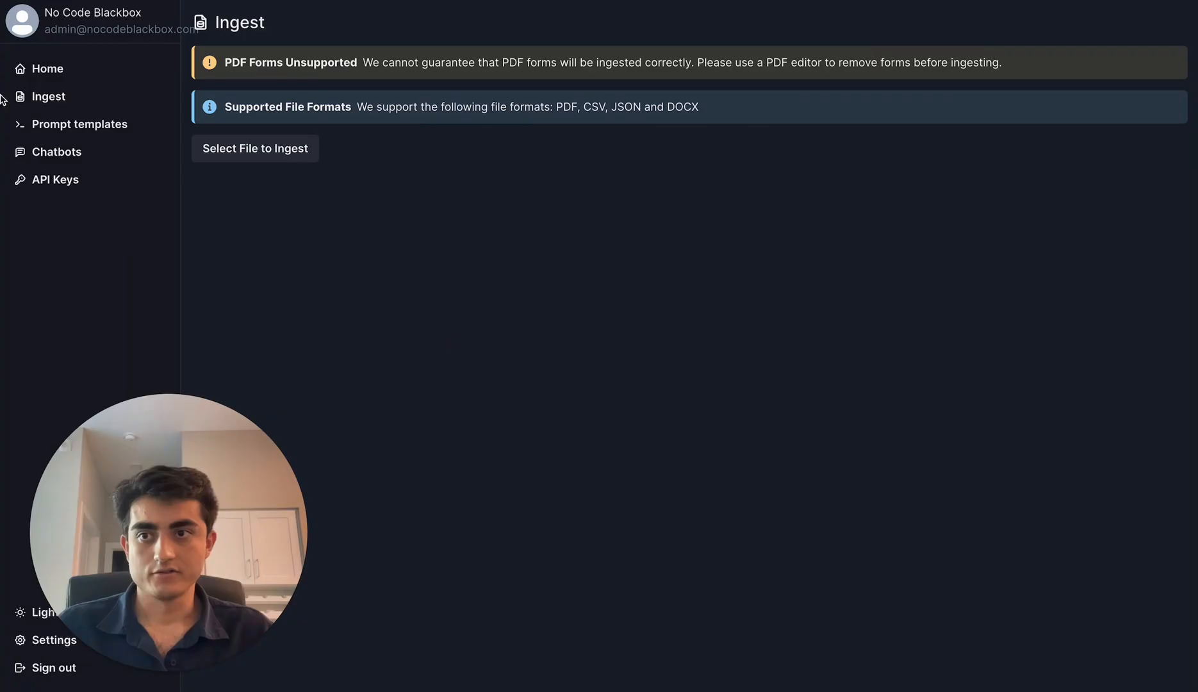
pyautogui.moveTo(611, 101)
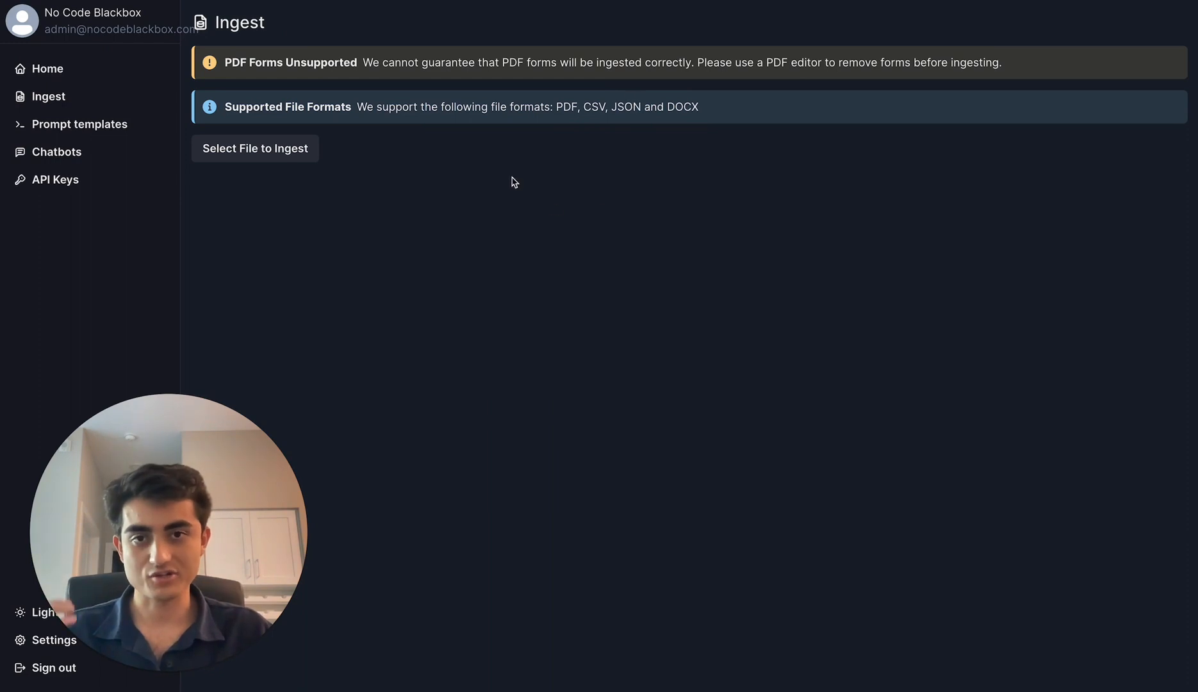
pyautogui.moveTo(561, 129)
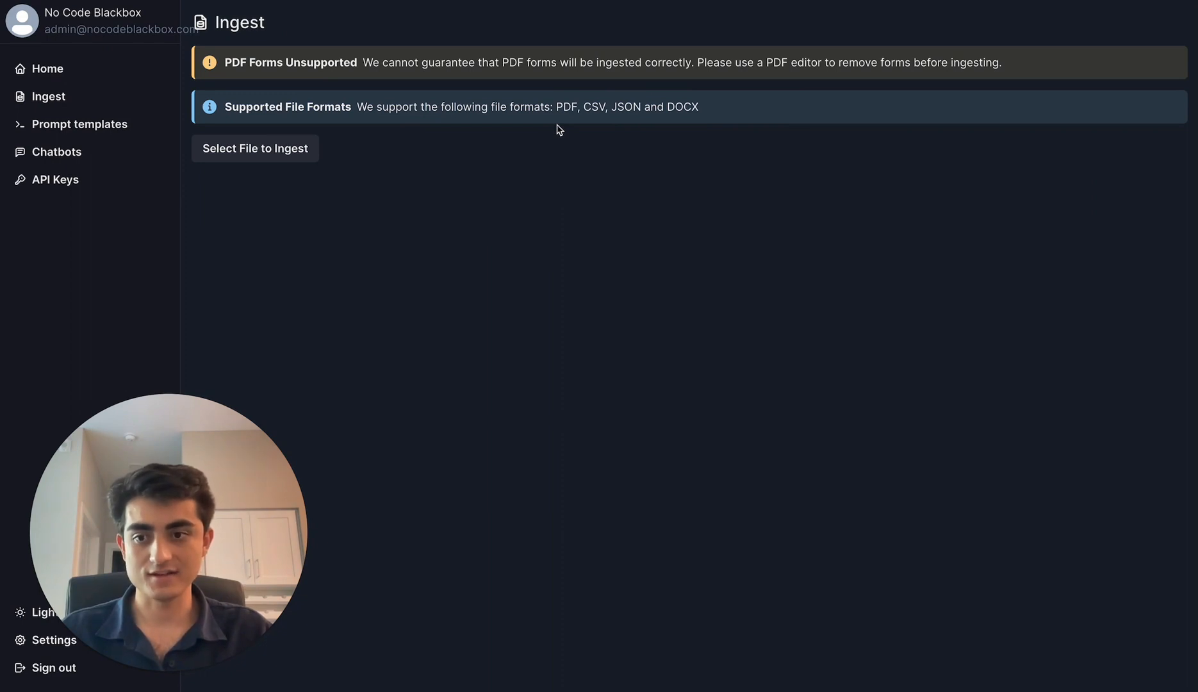
# - Ingest Apple-10-Q.pdf from the file dialog into Cerum
pyautogui.click(255, 149)
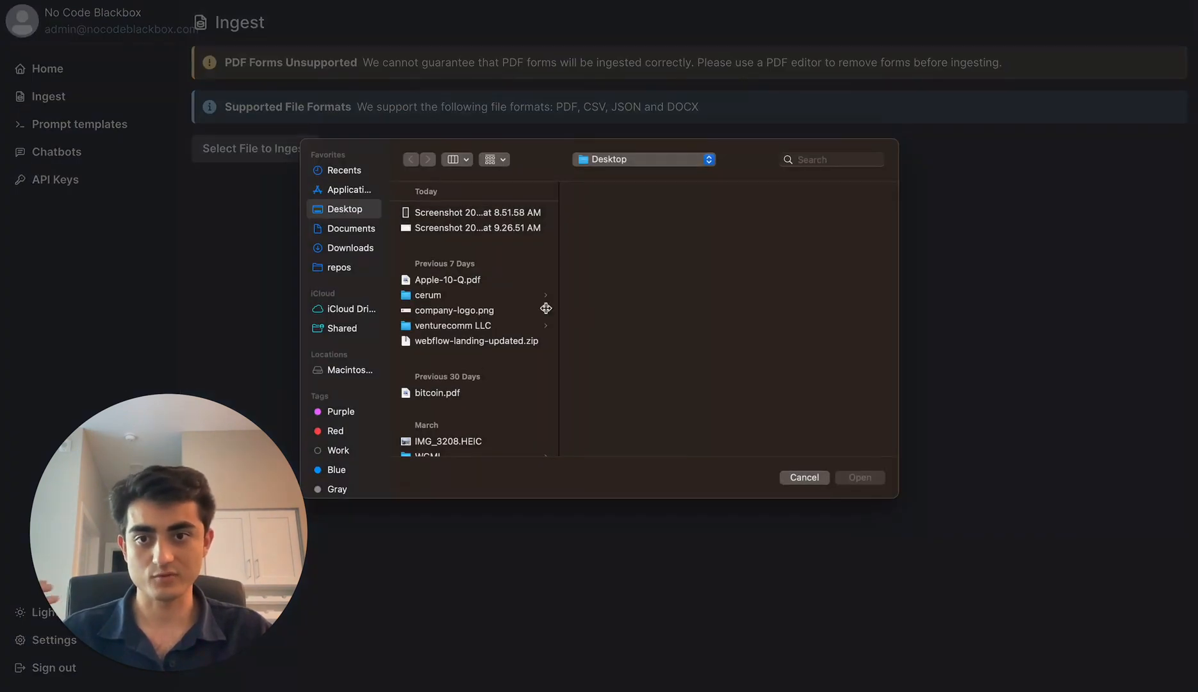
pyautogui.click(448, 280)
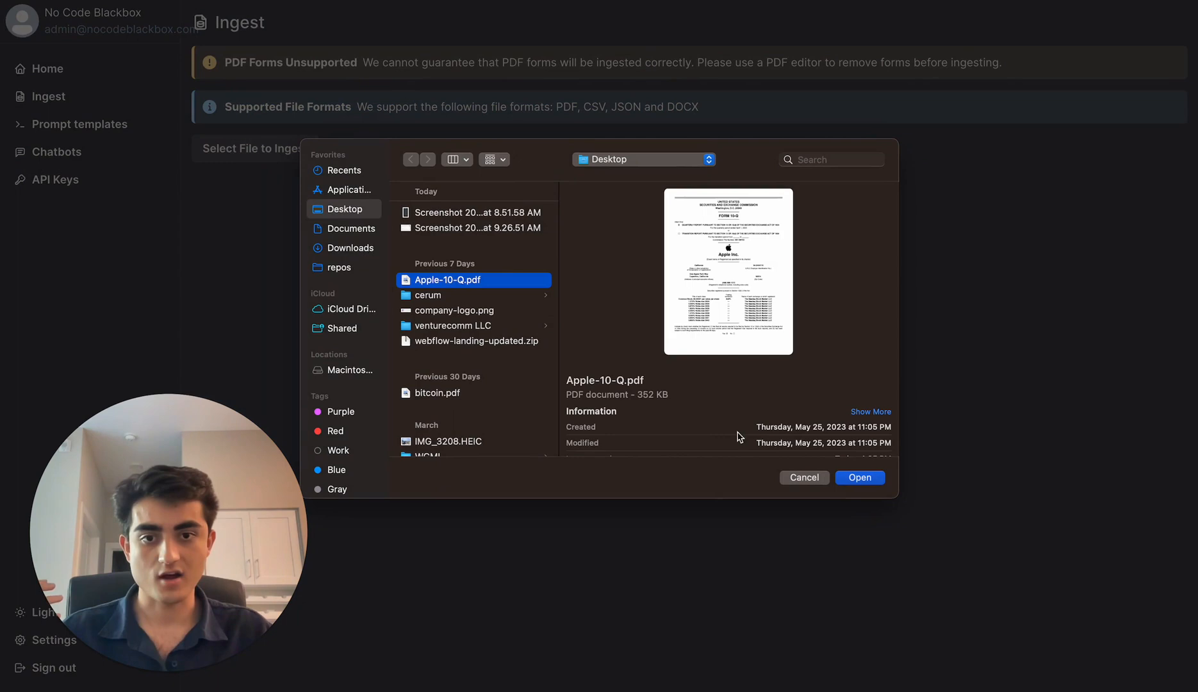
pyautogui.click(859, 478)
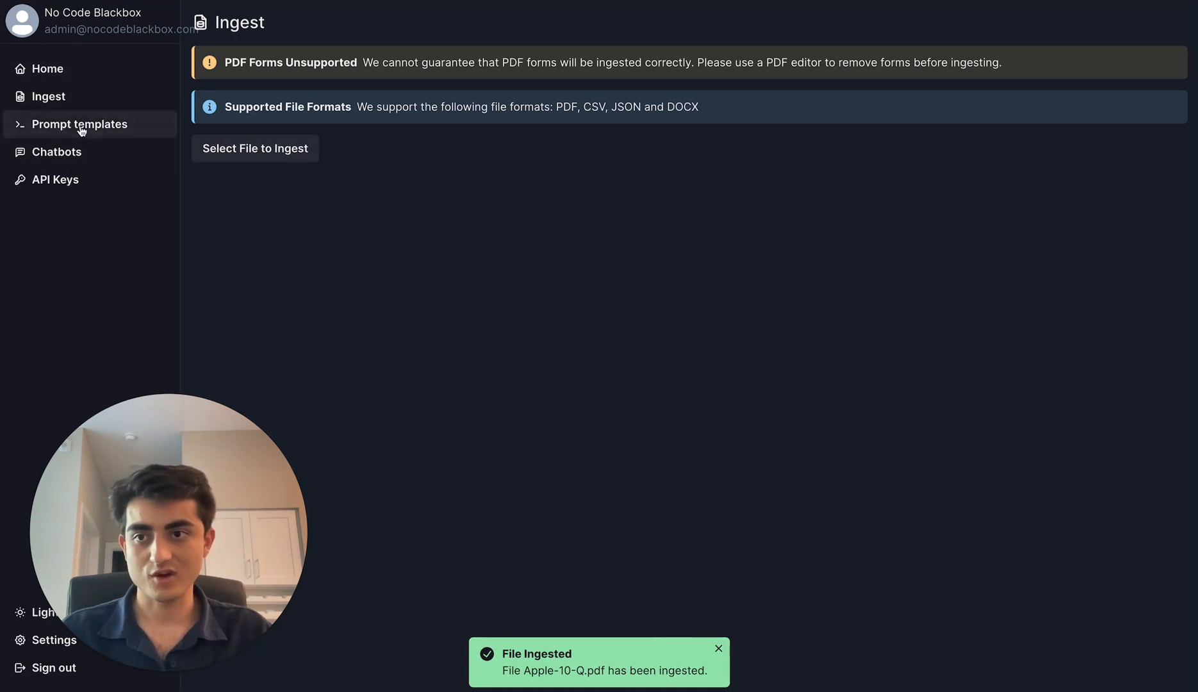
# - Save a new prompt template asking to explain financial data as to a 5 year old and explain financial jargon
pyautogui.click(79, 124)
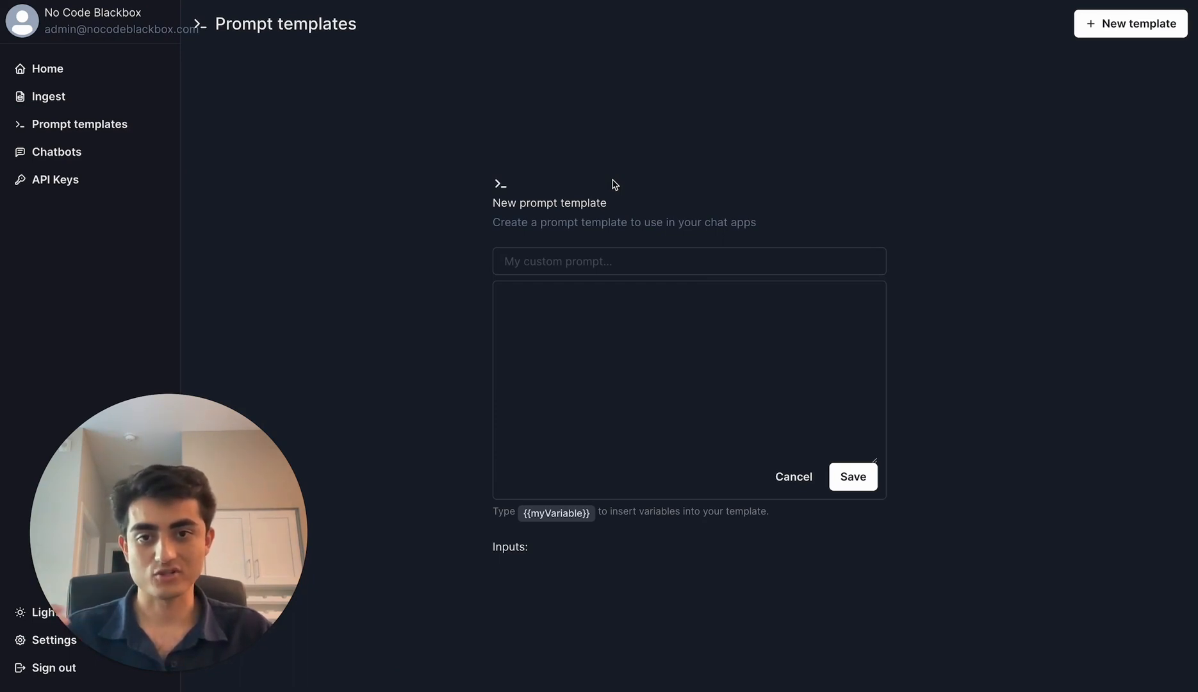
pyautogui.write('Ple')
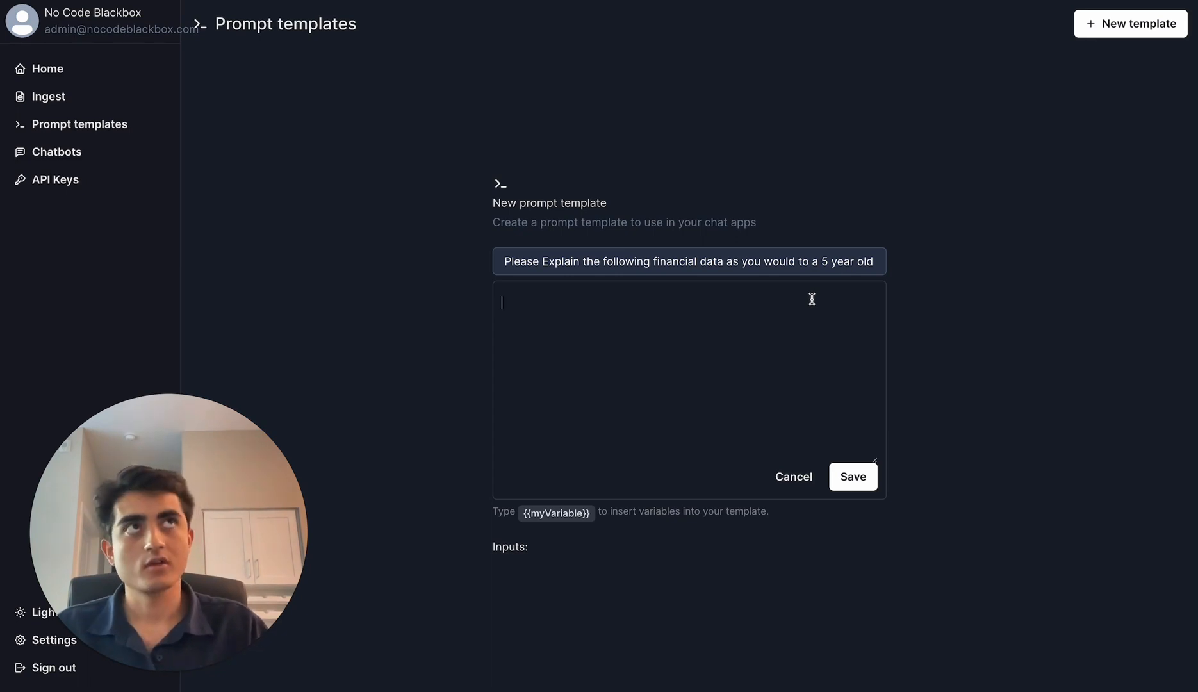
pyautogui.write('Please explain any')
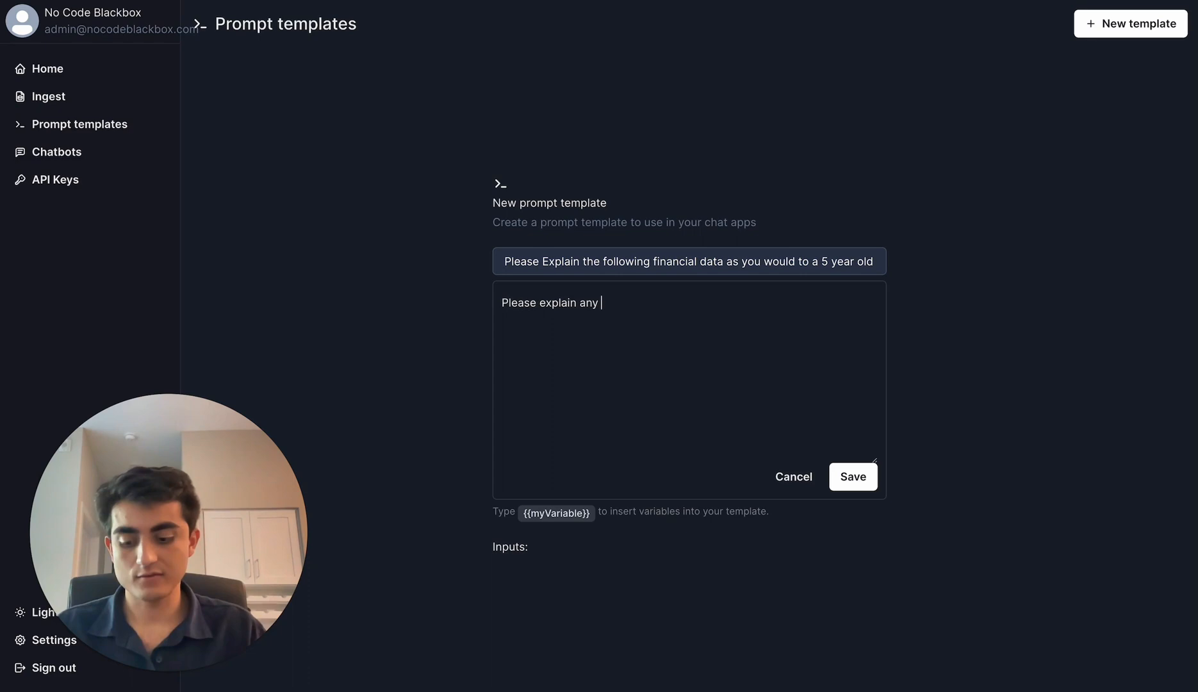
pyautogui.write('financial jargin')
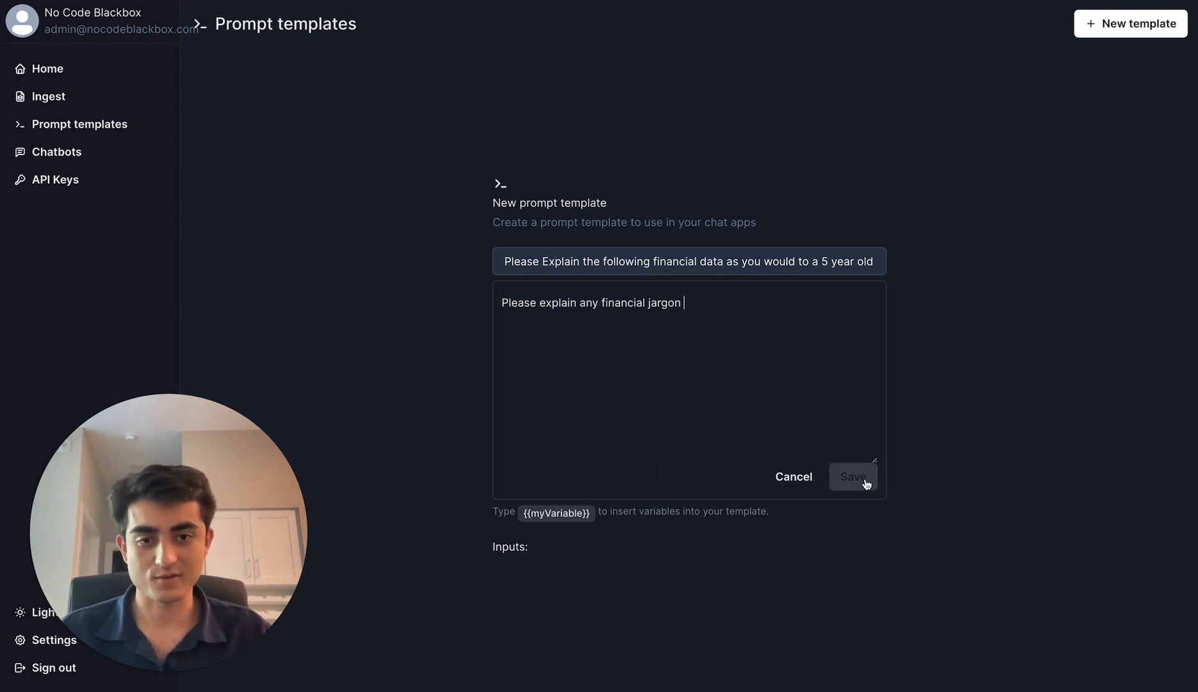
pyautogui.click(853, 476)
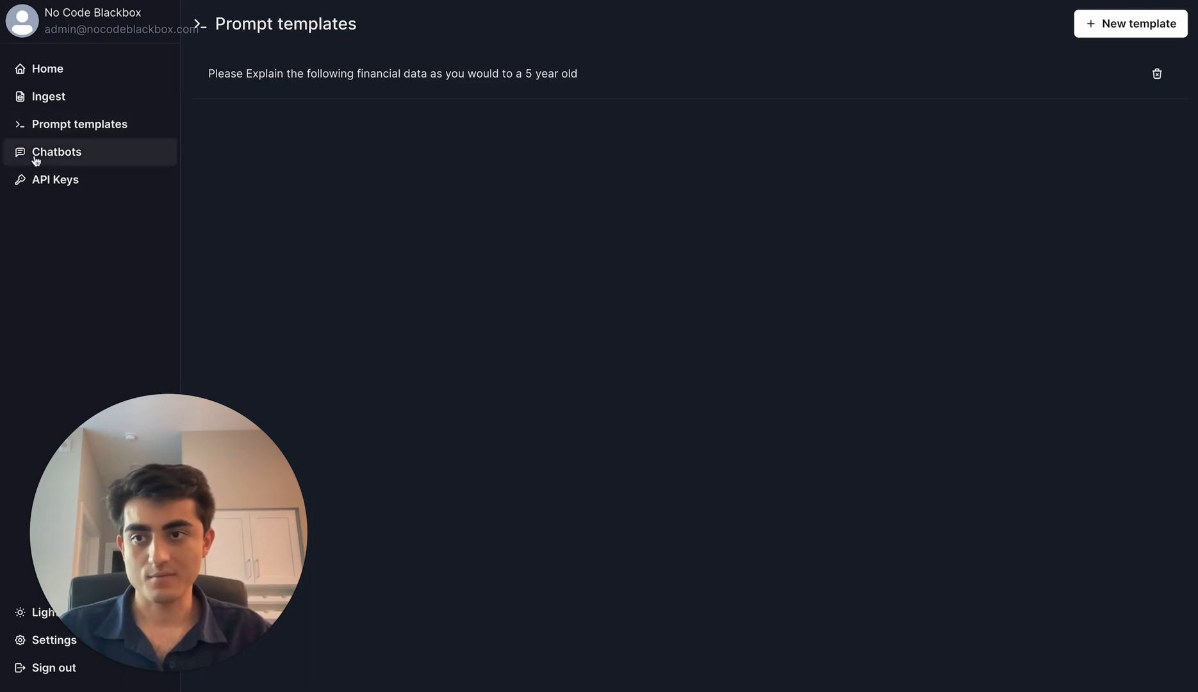
# - Create a chatbot named Apple Financial data using the financial-data explanation template and save it
pyautogui.click(56, 151)
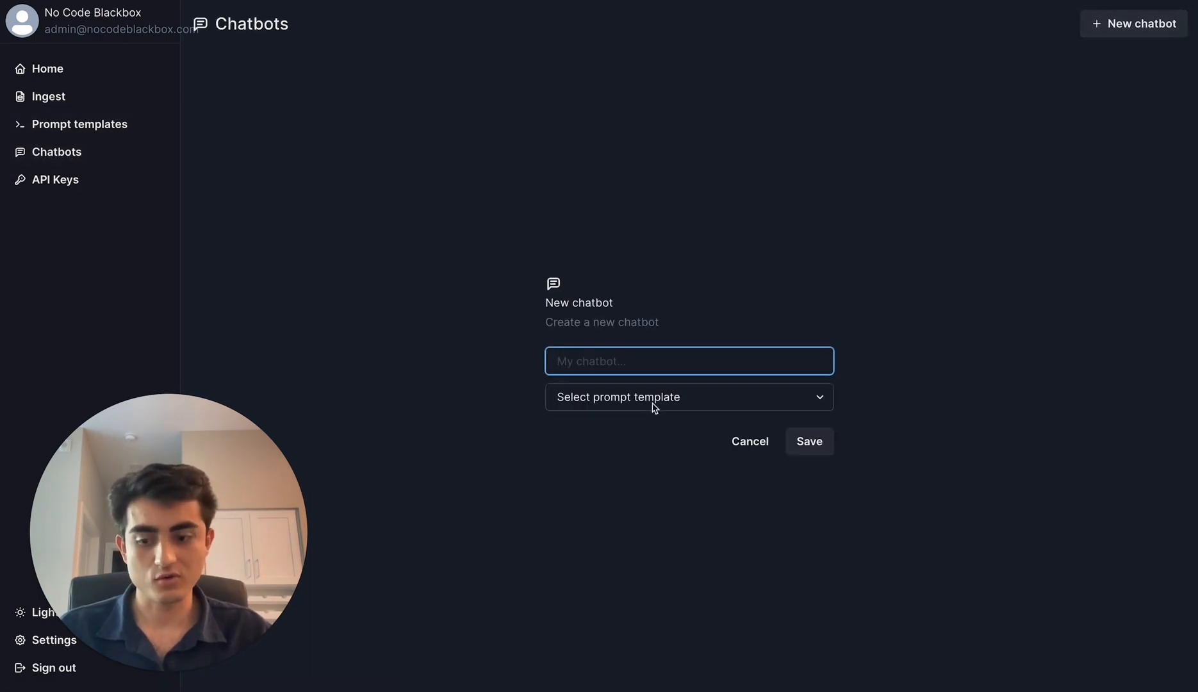
pyautogui.write('Apple Financial data')
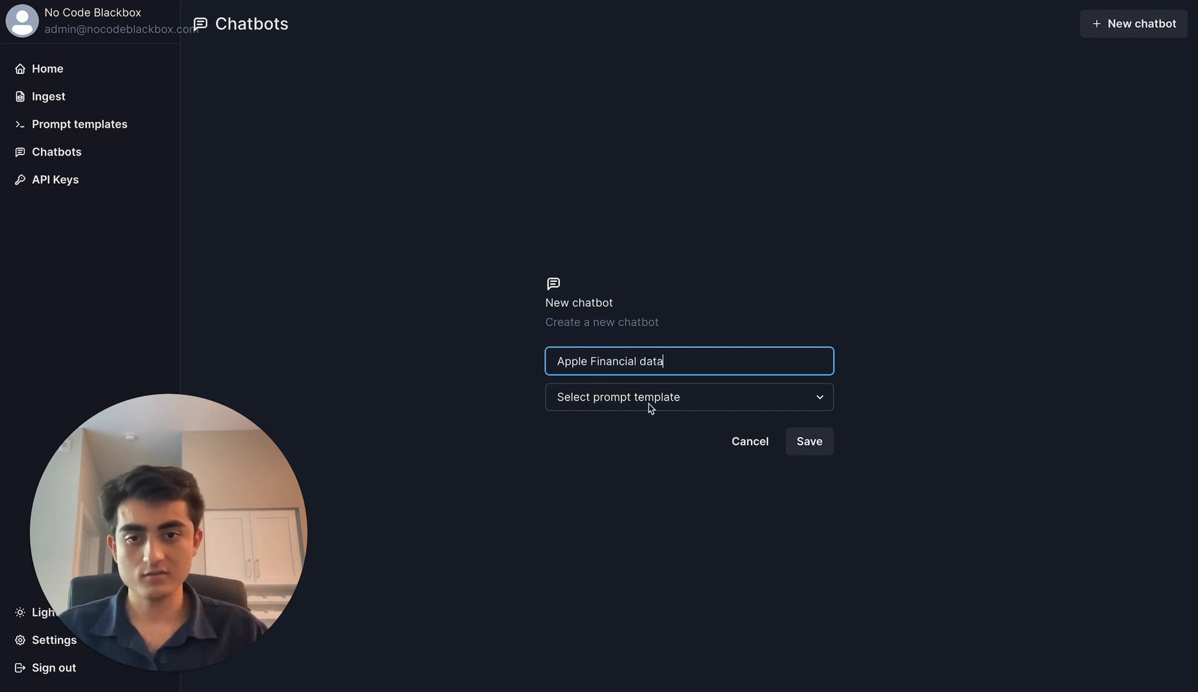
pyautogui.click(689, 396)
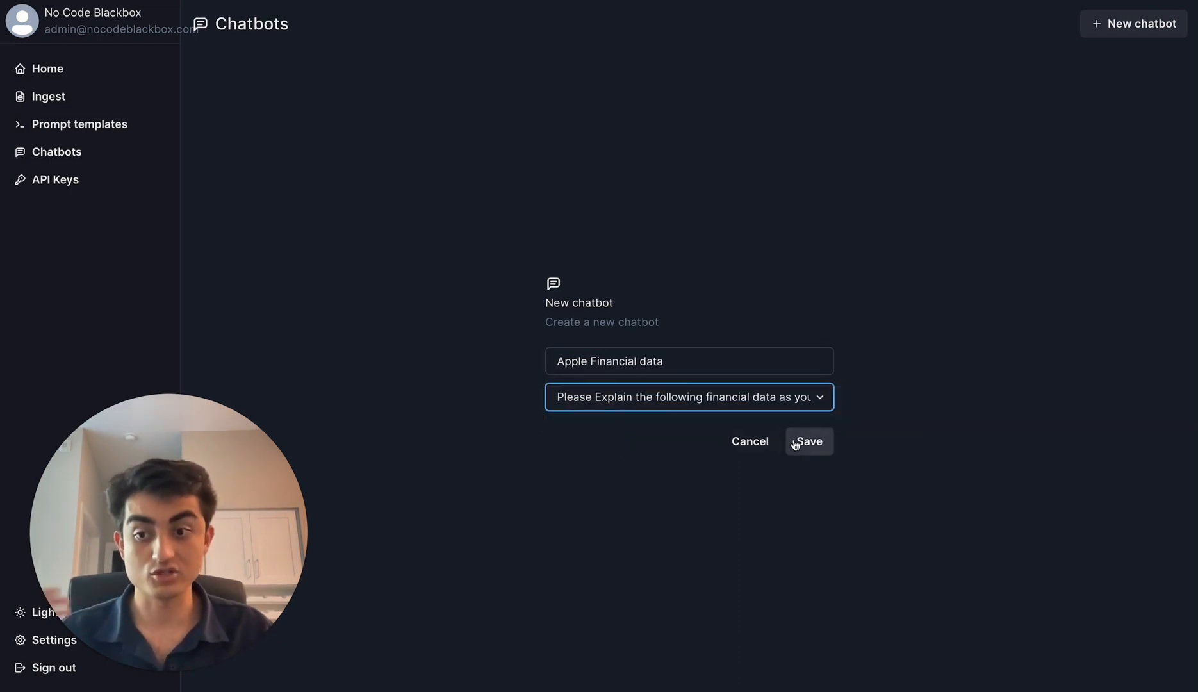
pyautogui.click(809, 440)
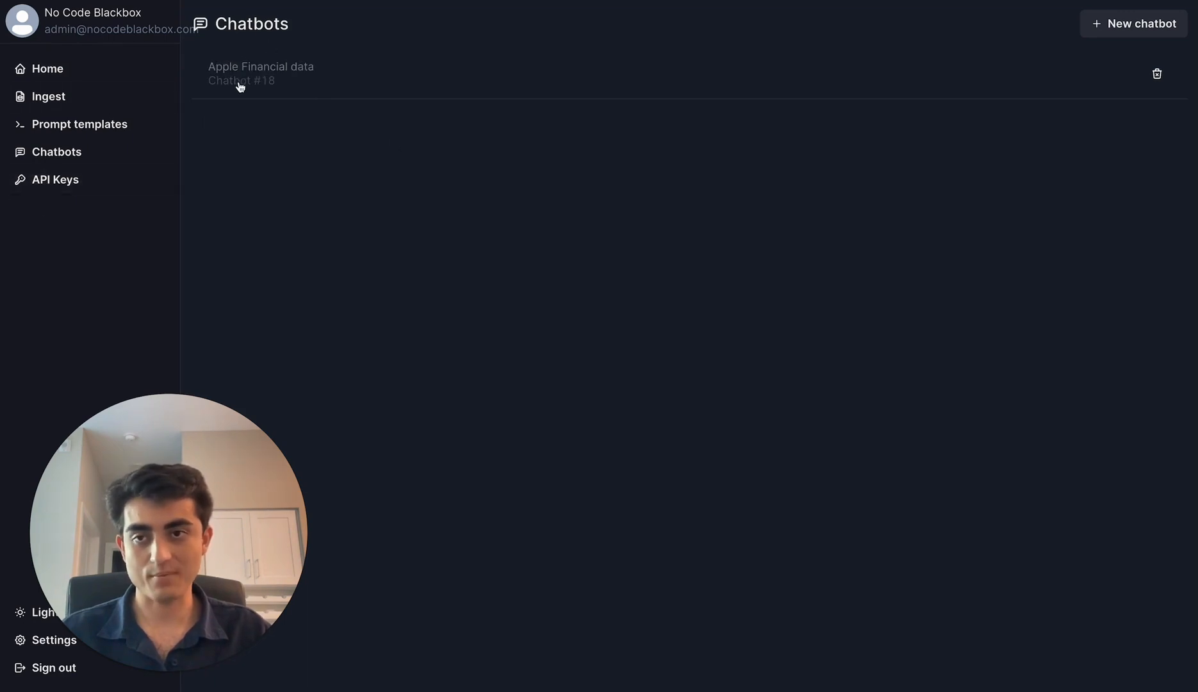
# - Ask the Apple Financial data chatbot about Apple's 2023 profits, getting $54,158 million net income, then go to API Keys
pyautogui.click(260, 73)
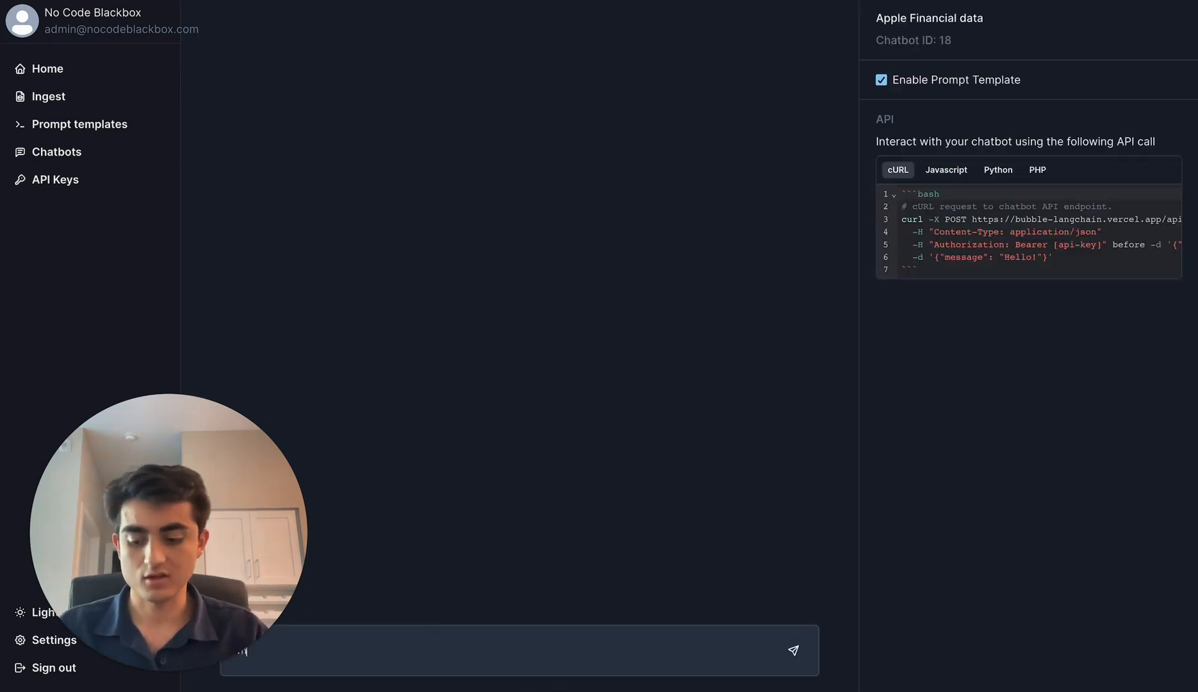
pyautogui.write('what were applee')
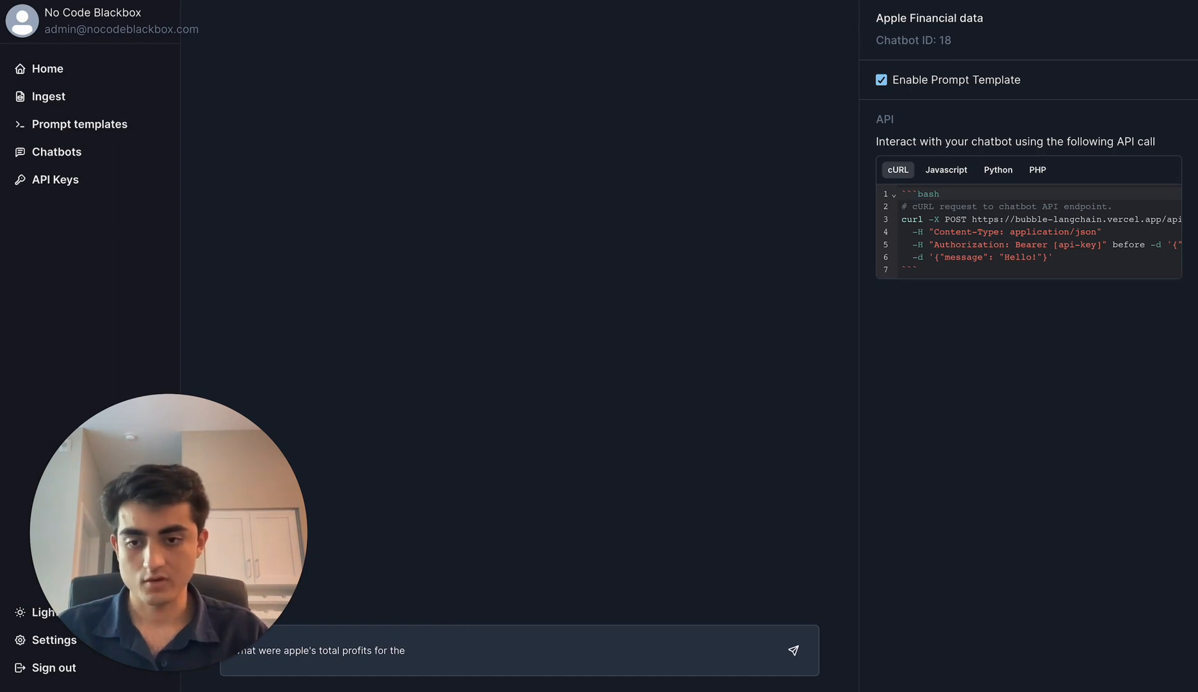
pyautogui.write('year')
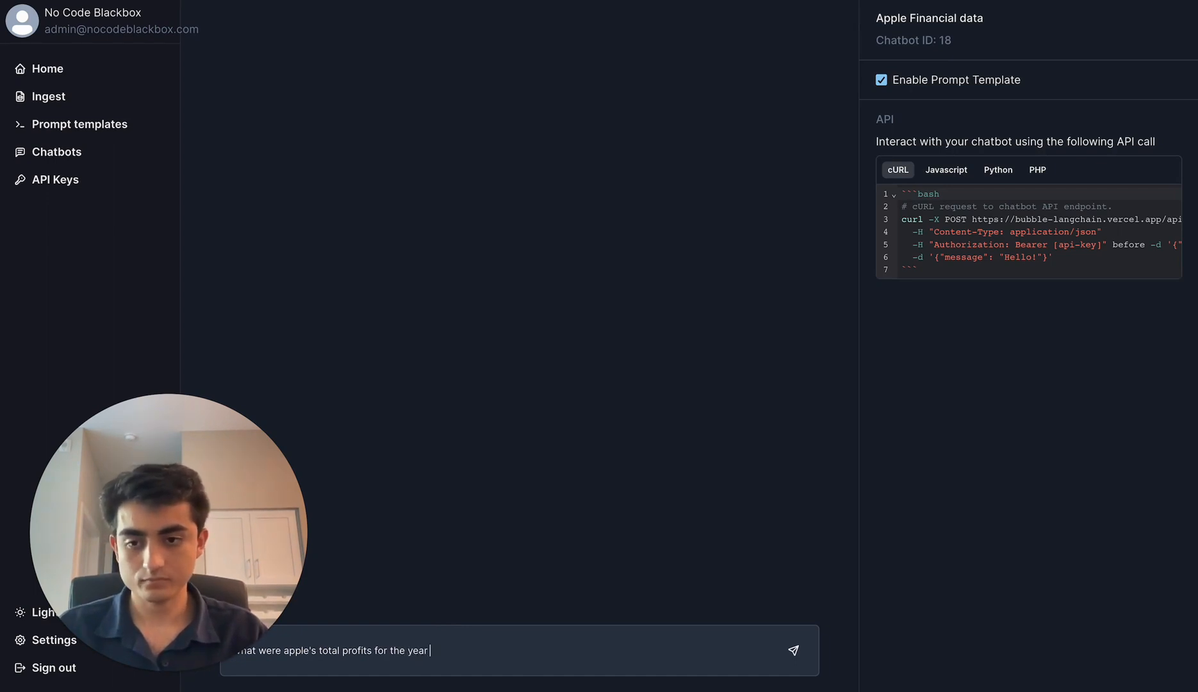
pyautogui.click(792, 649)
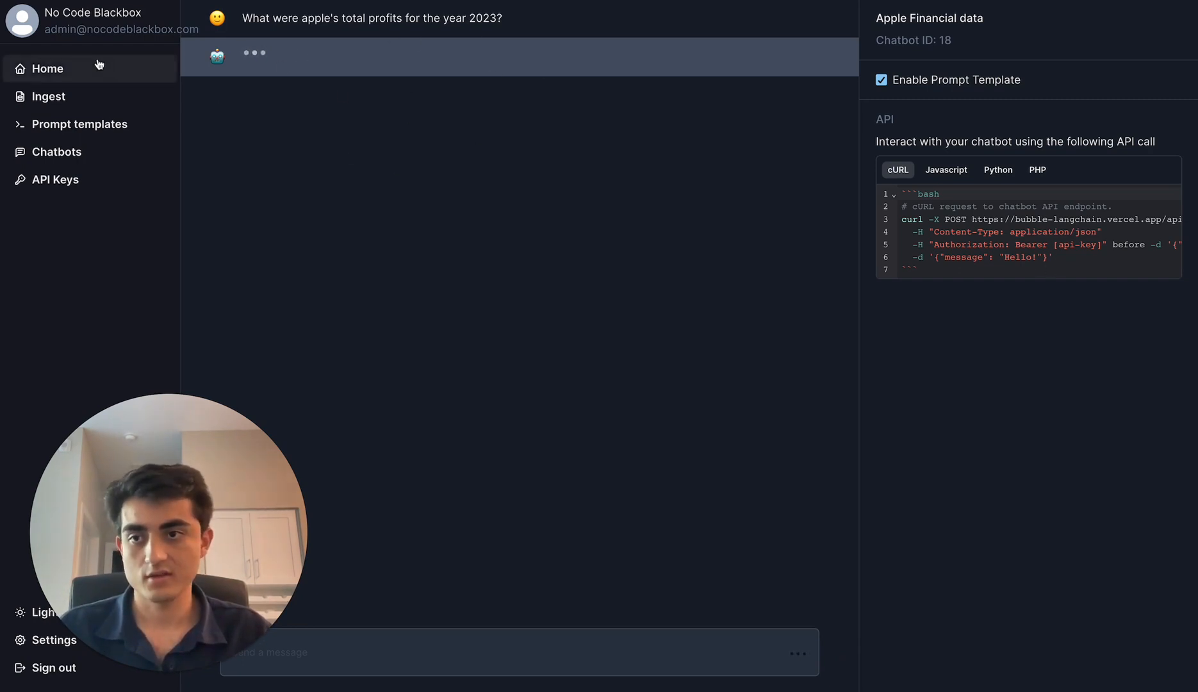
pyautogui.moveTo(418, 228)
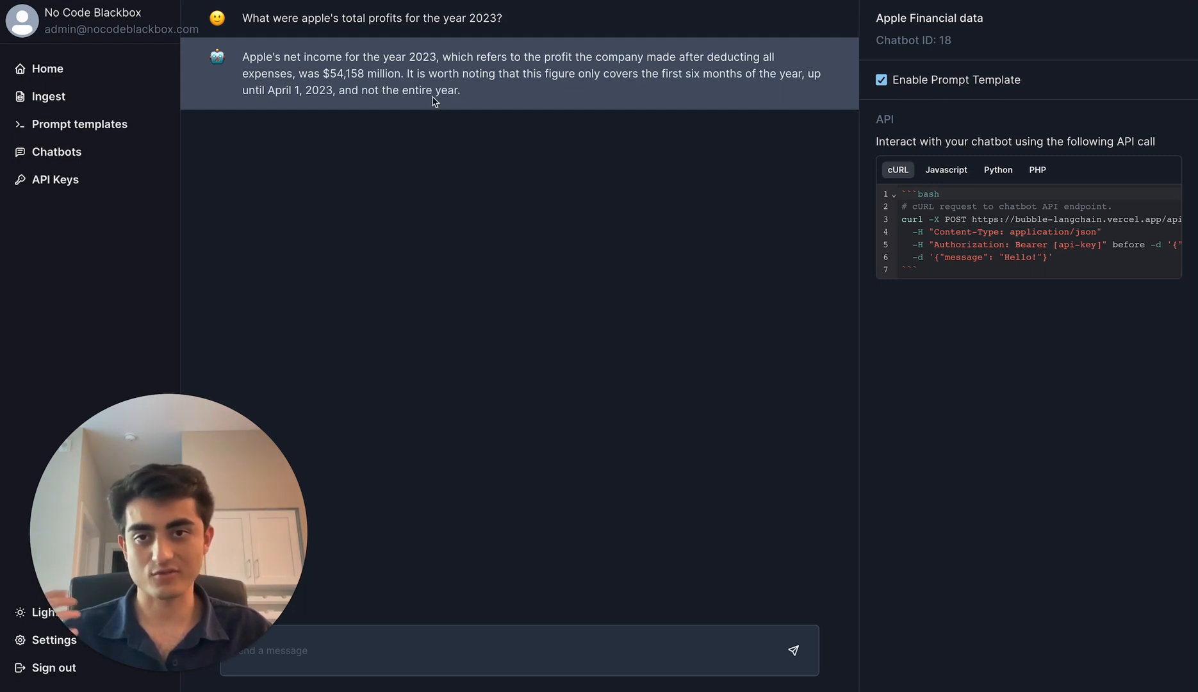
pyautogui.moveTo(248, 159)
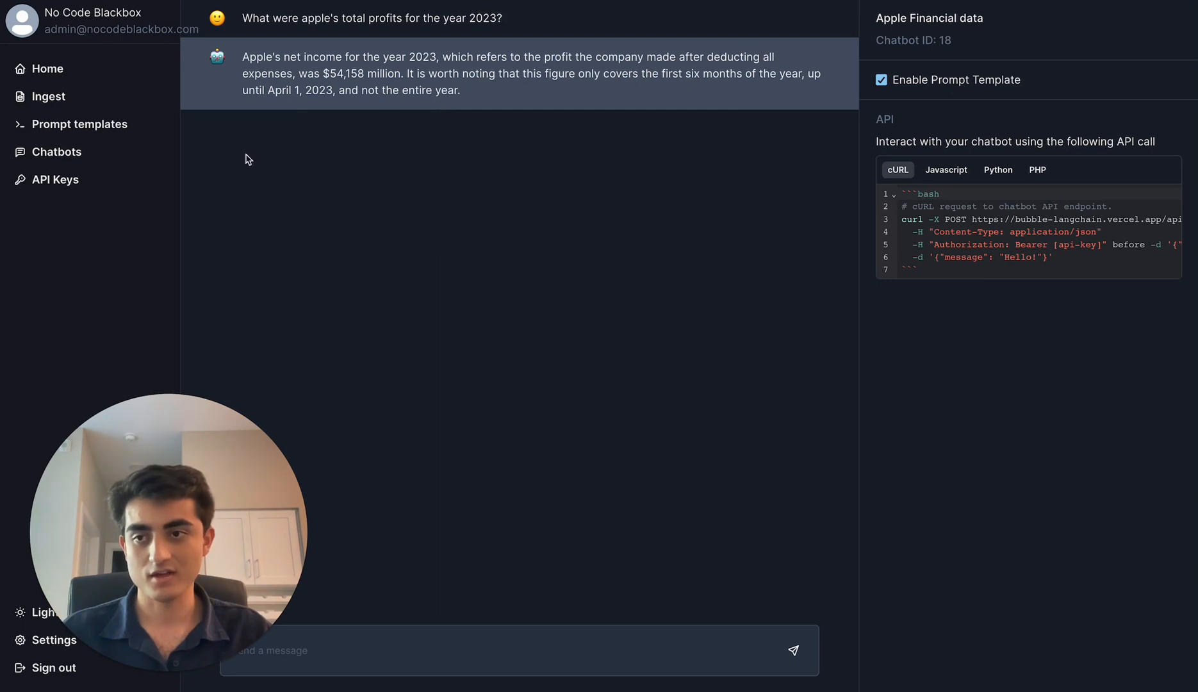
pyautogui.click(53, 180)
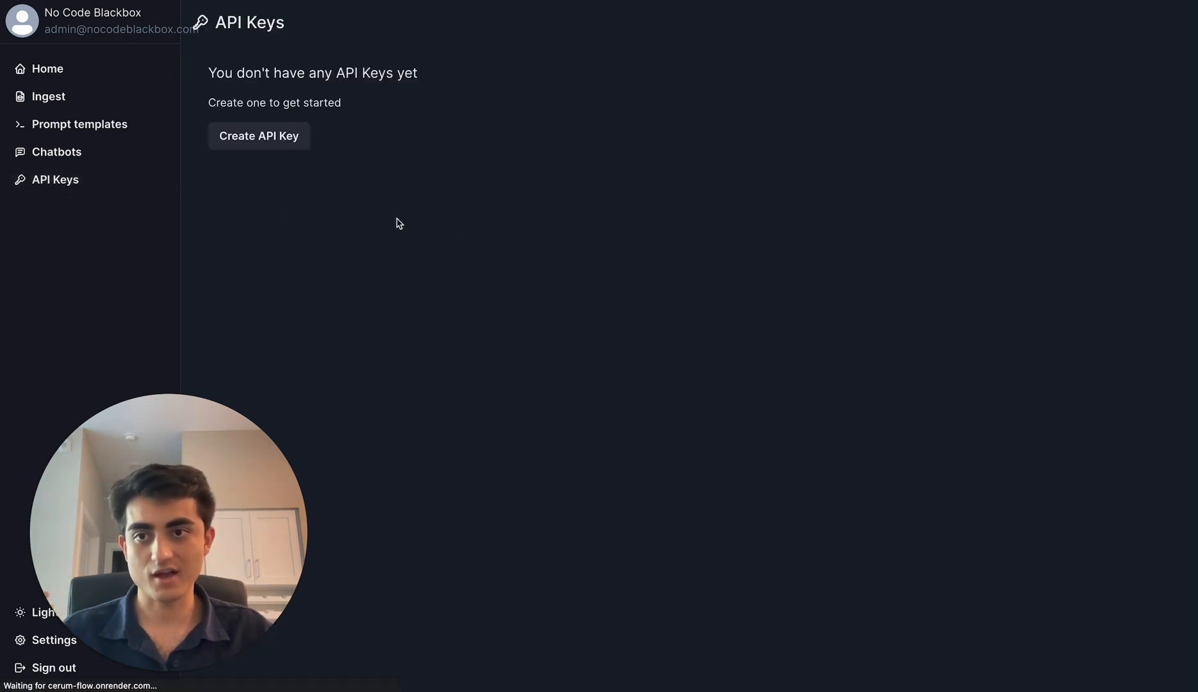
# - Create an API key named bubble-test and copy it
pyautogui.click(259, 134)
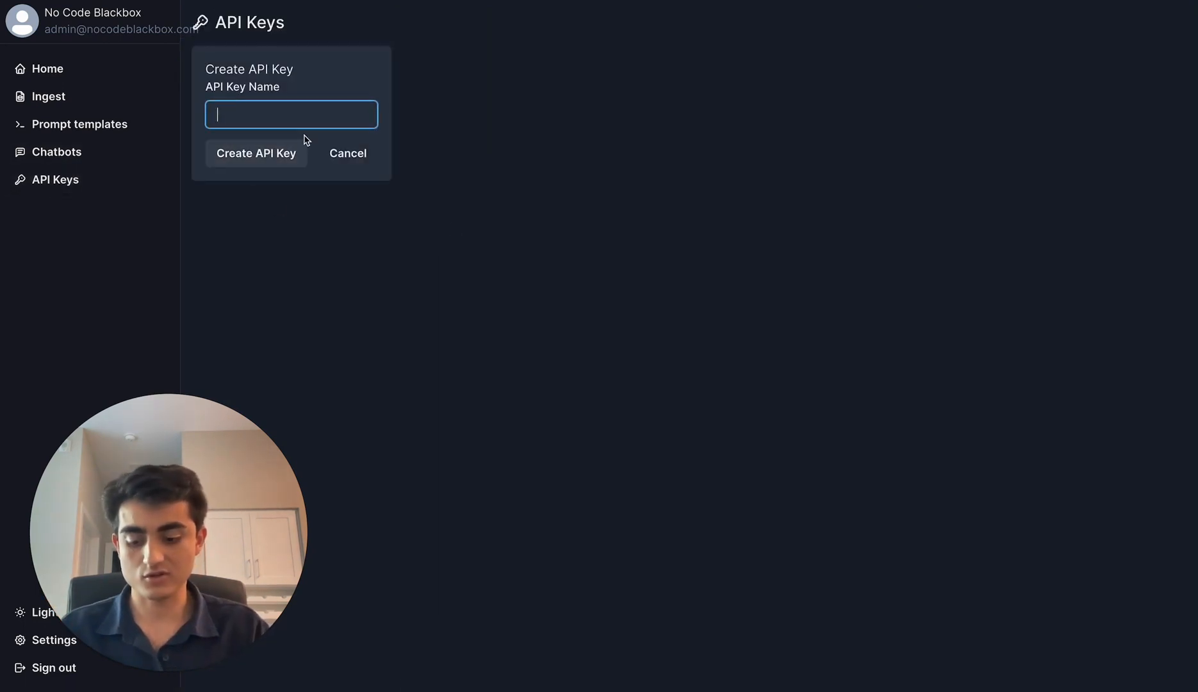
pyautogui.write('bubble-test')
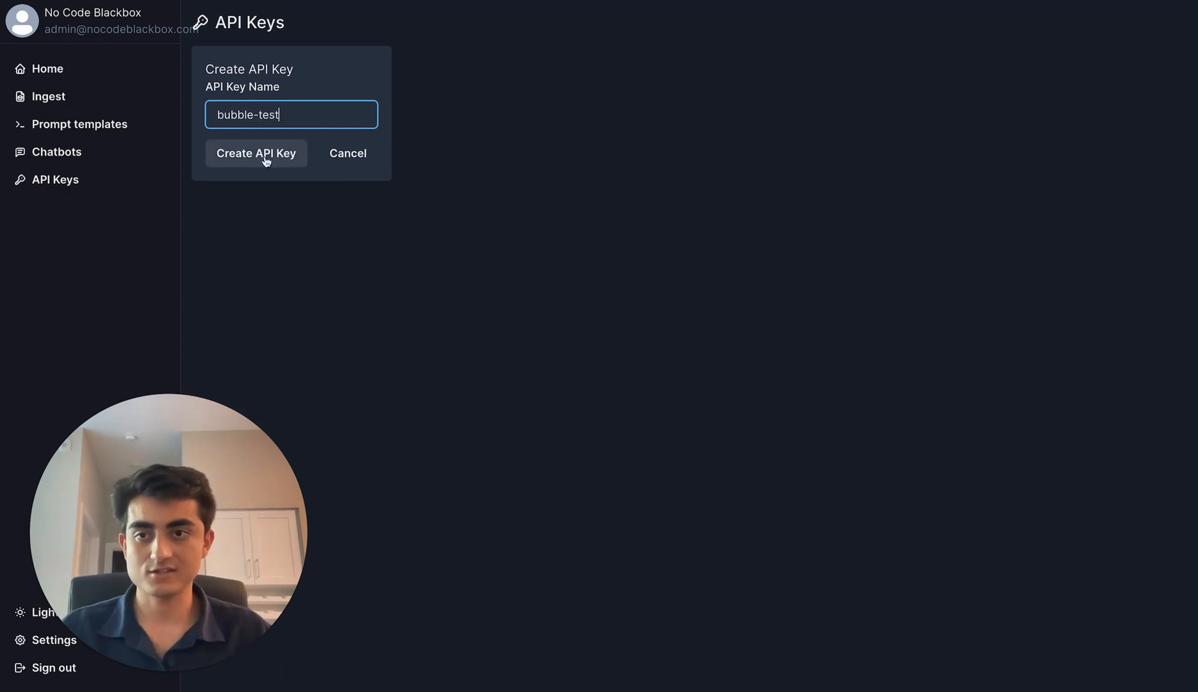
pyautogui.click(256, 152)
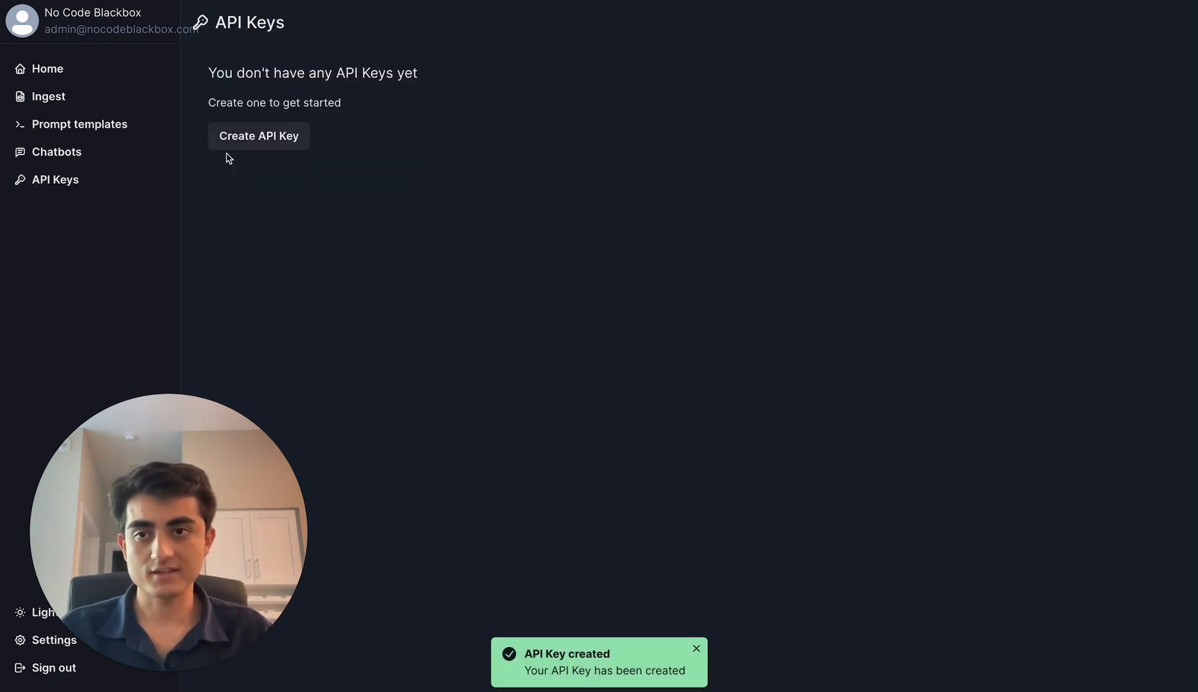
pyautogui.click(259, 134)
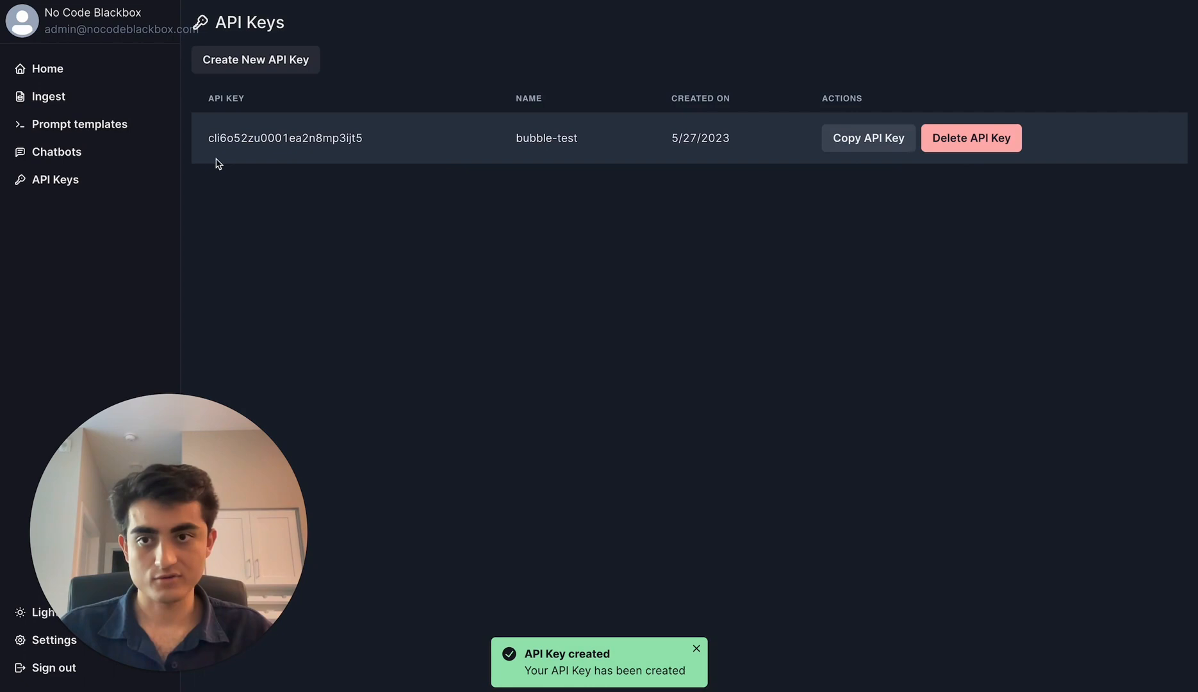
pyautogui.click(868, 137)
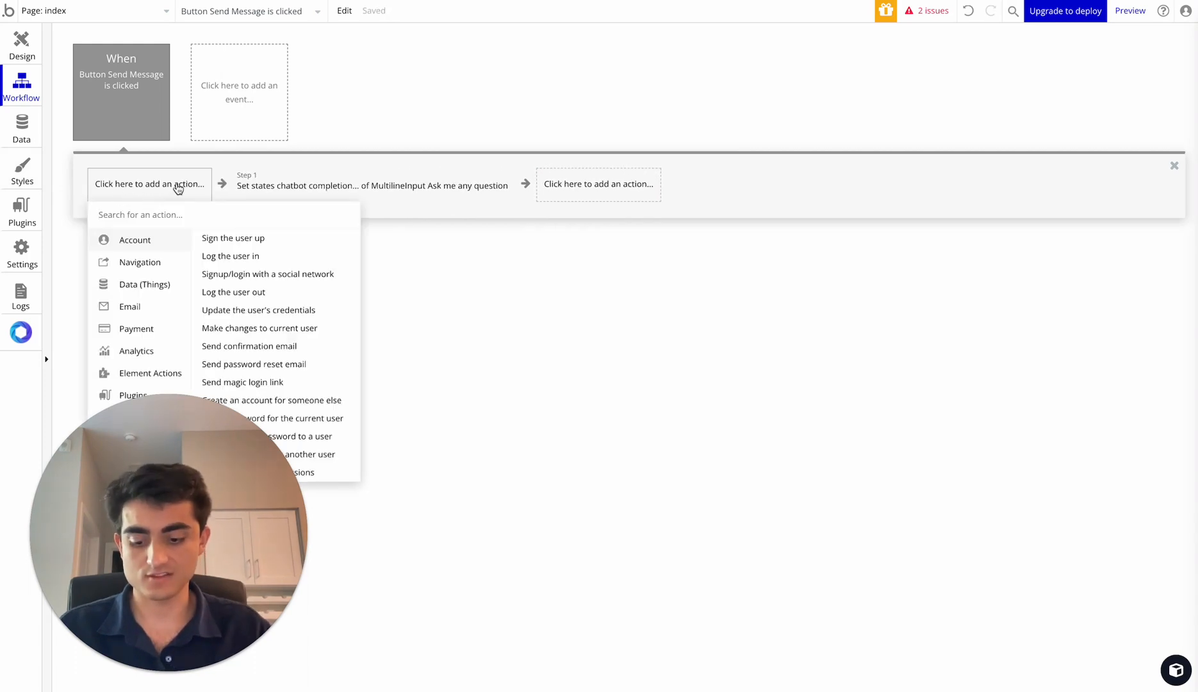
pyautogui.write('chat')
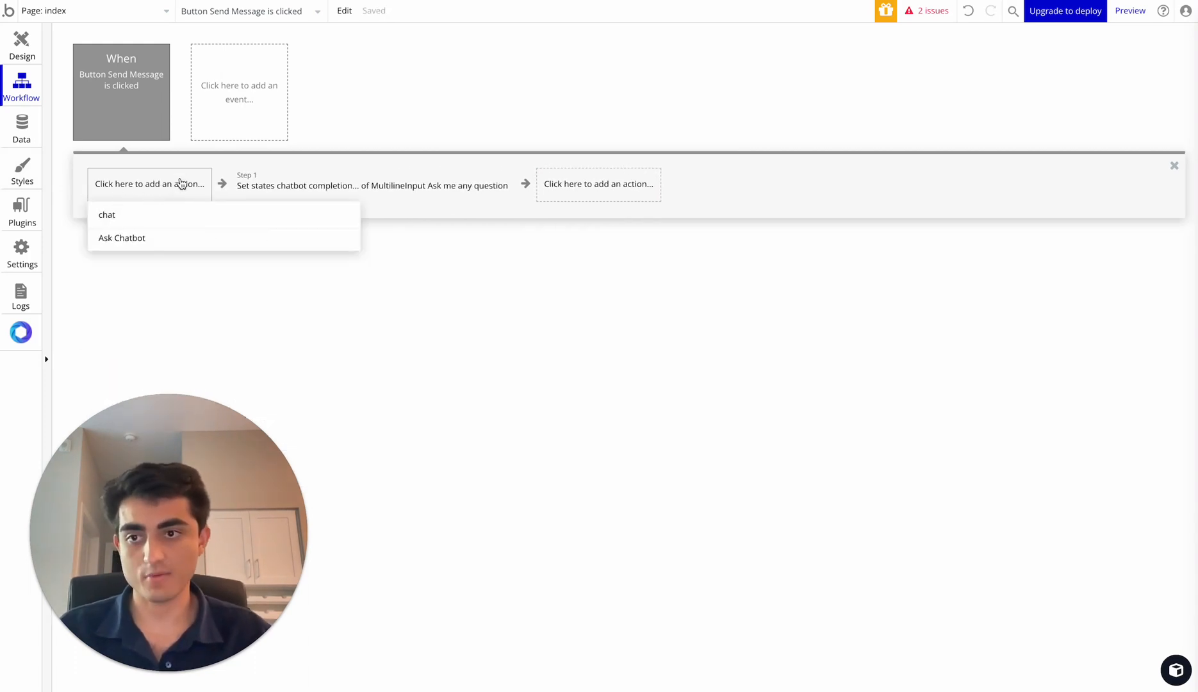
pyautogui.click(121, 237)
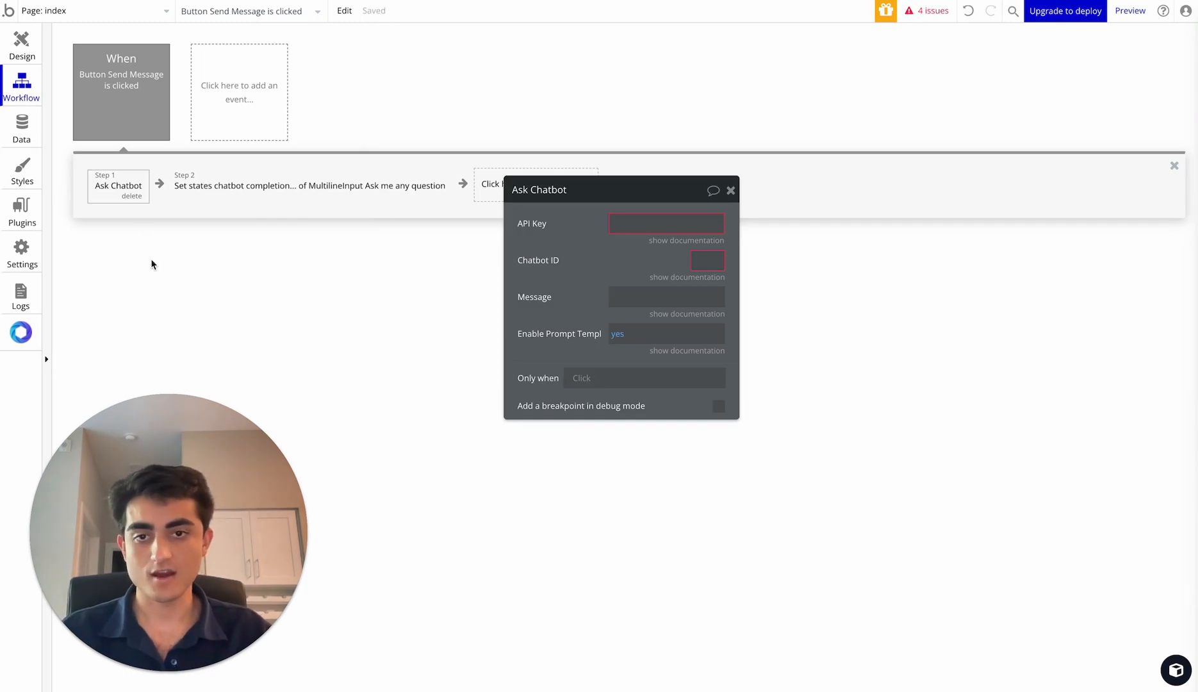
pyautogui.click(665, 223)
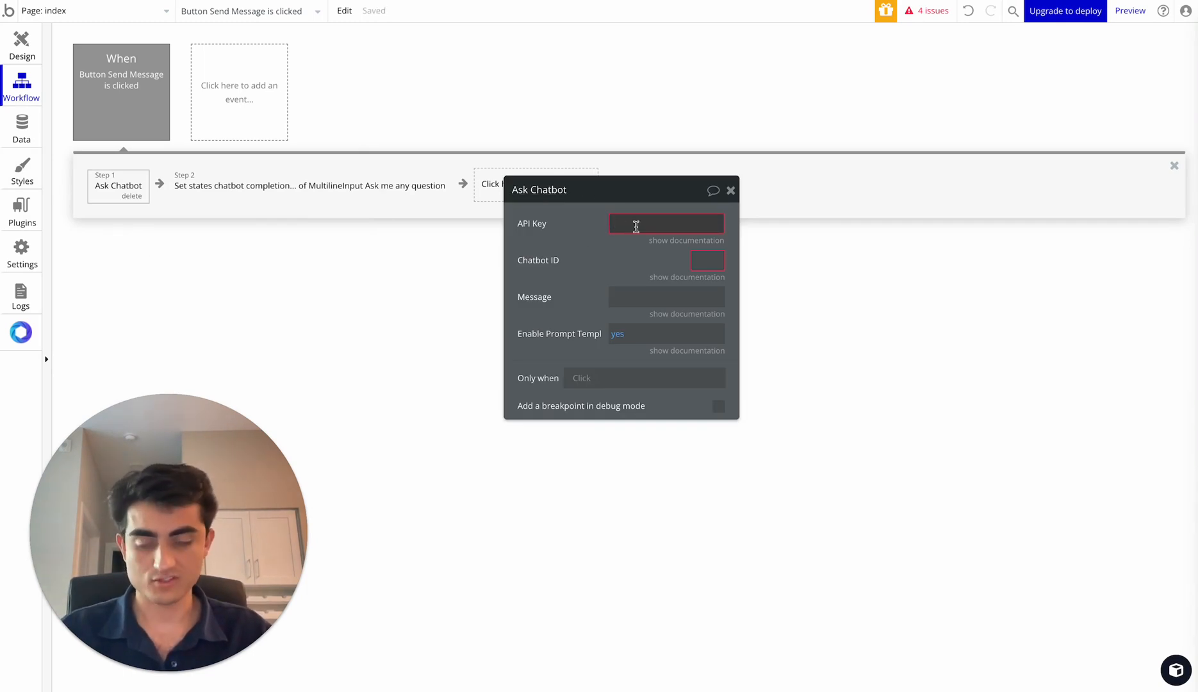
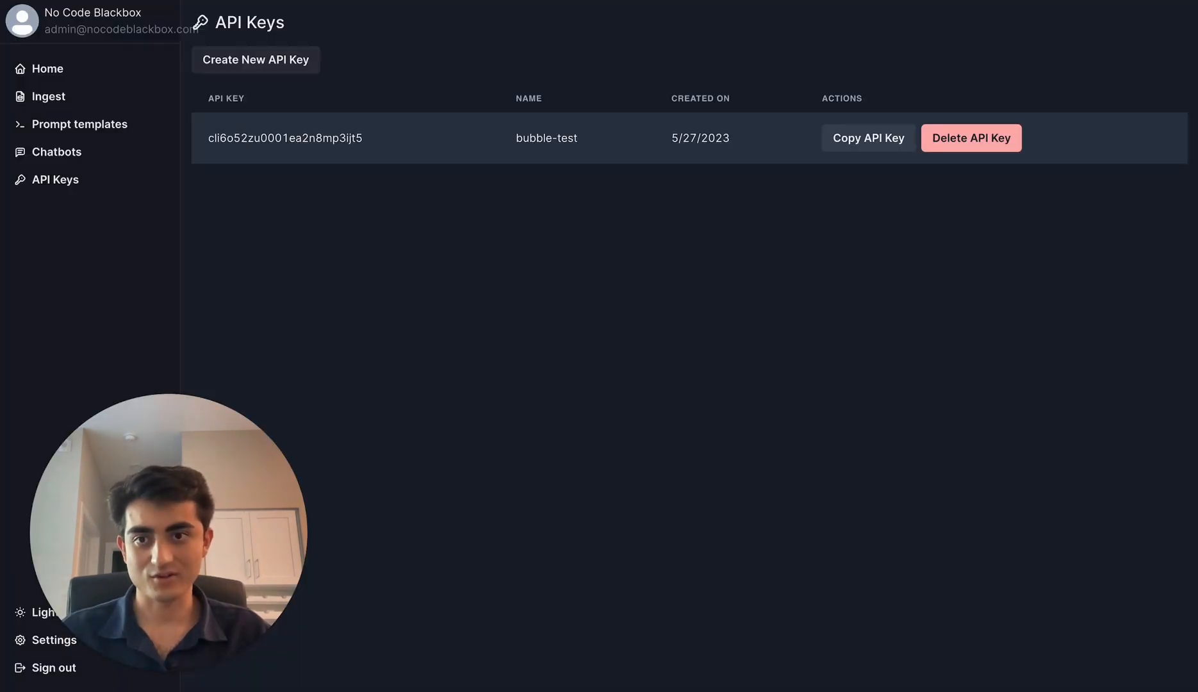
pyautogui.click(57, 151)
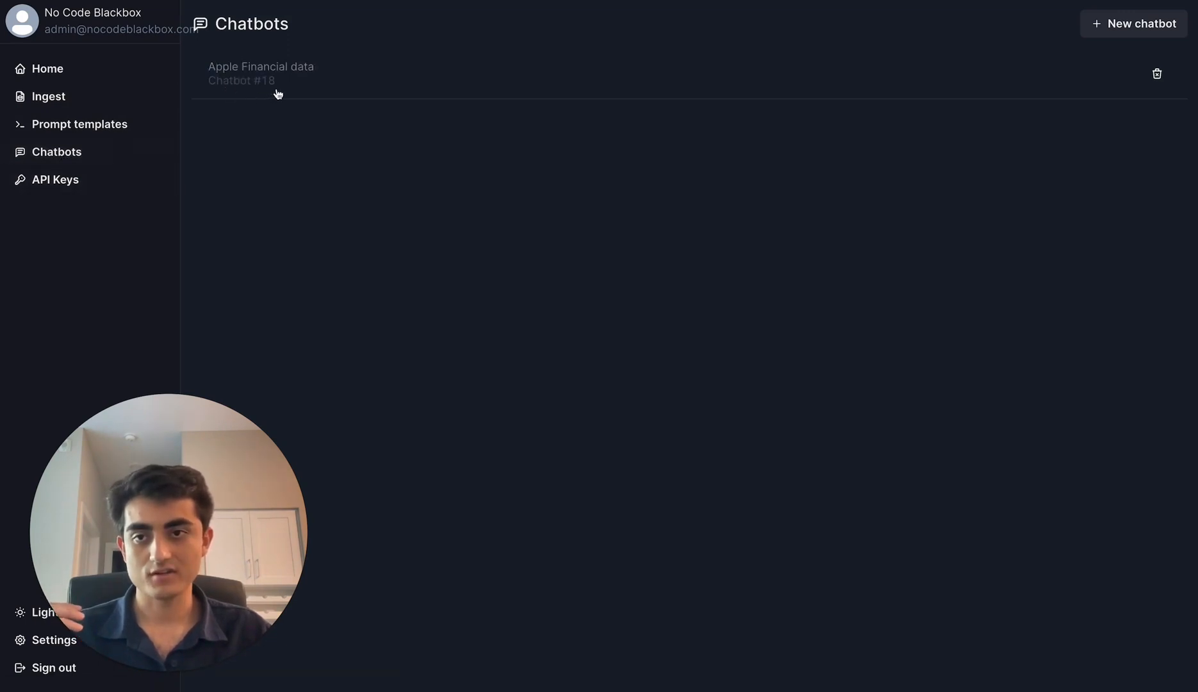
pyautogui.doubleClick(264, 80)
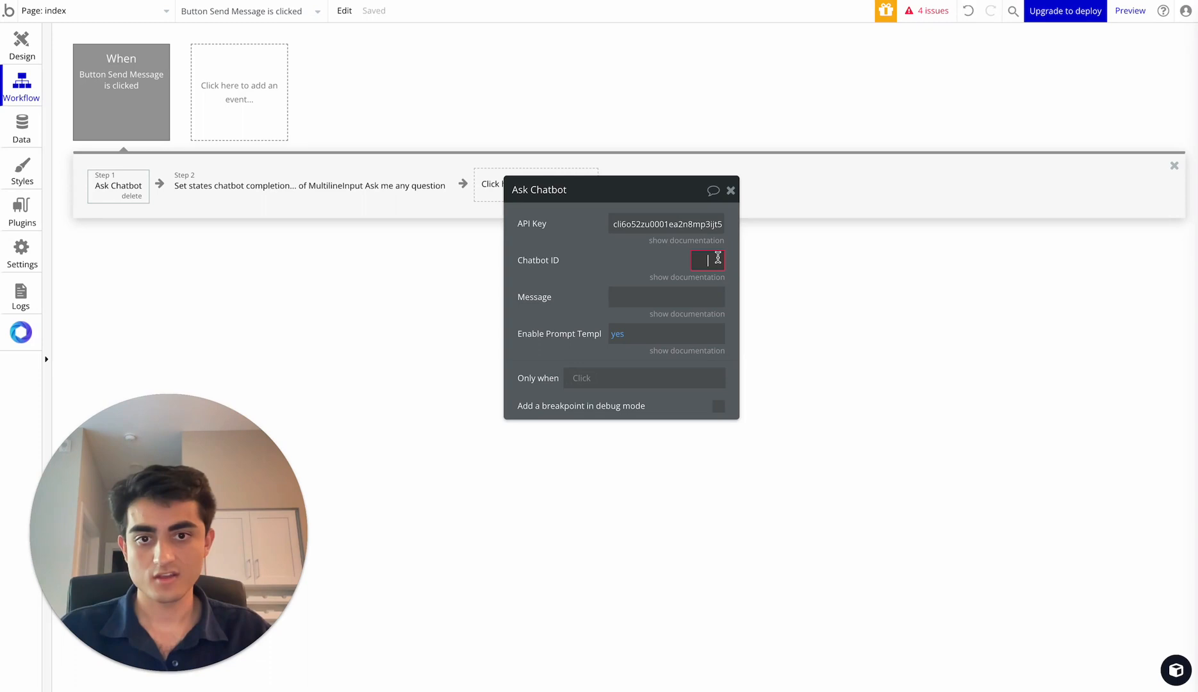
pyautogui.write('18')
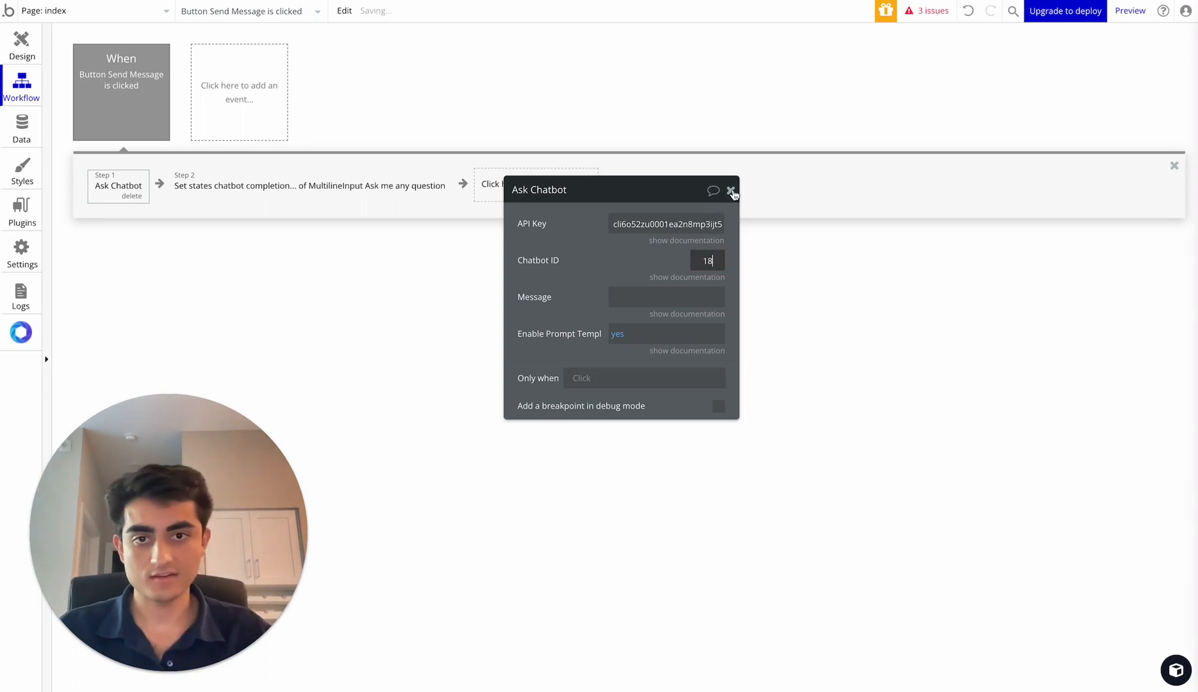
pyautogui.click(730, 190)
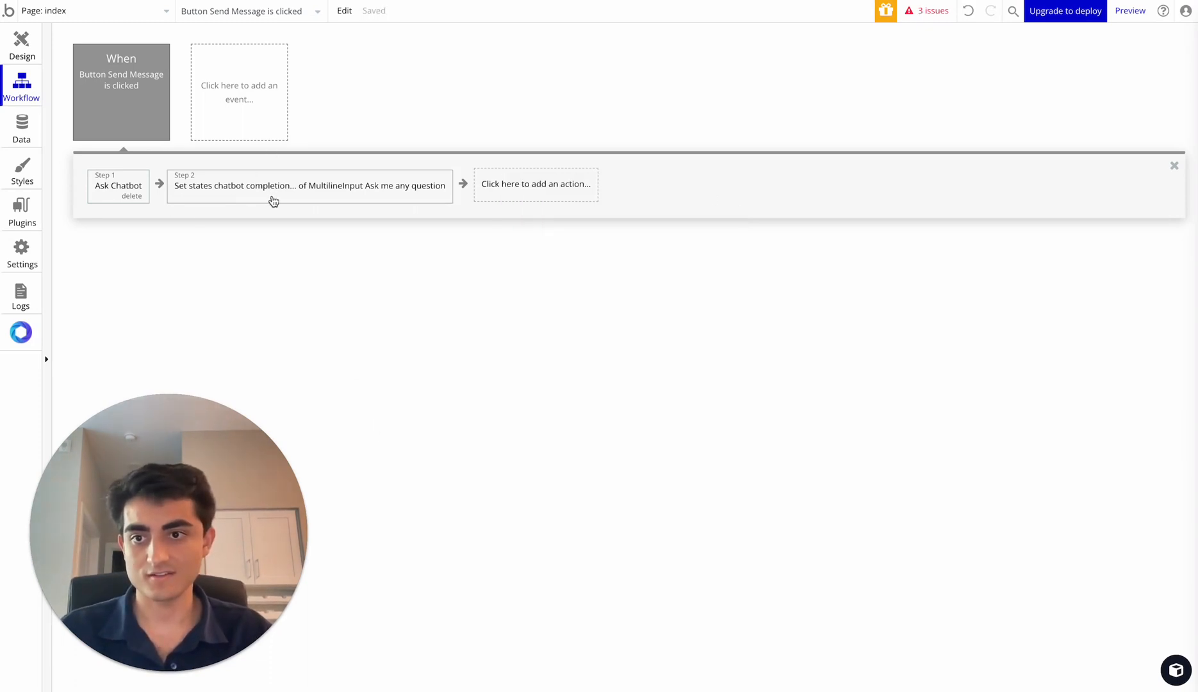
# - Set the chatbot completion state's value to Result of step 1's Response and launch Preview
pyautogui.click(311, 185)
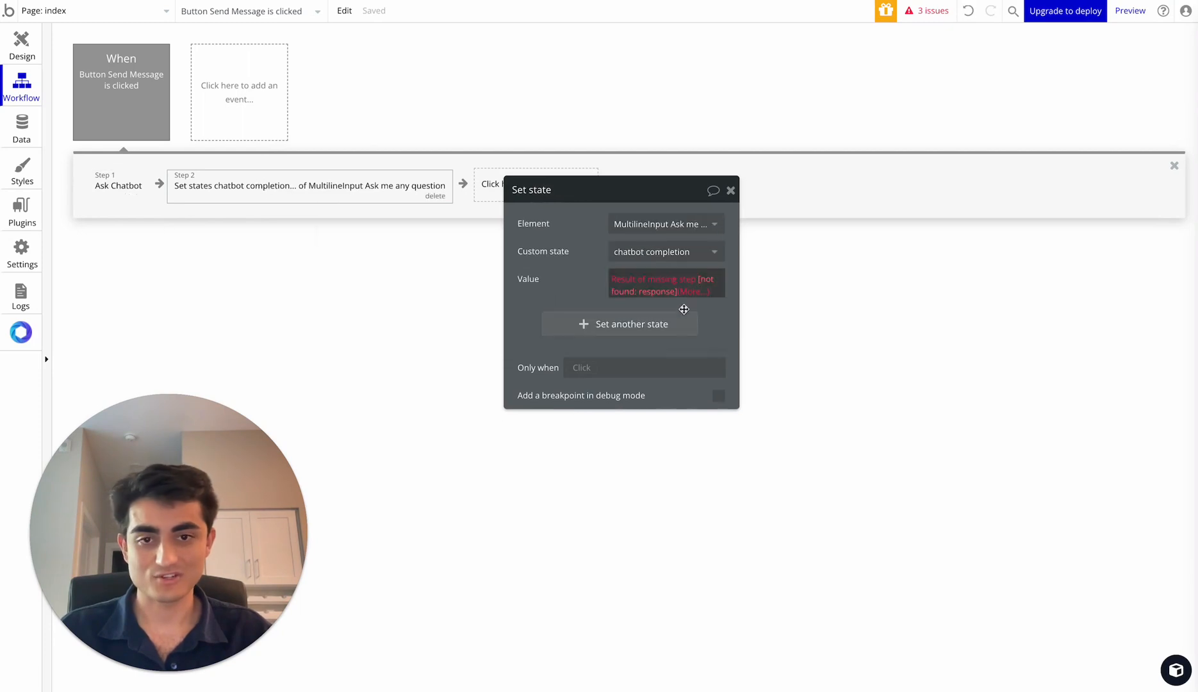
pyautogui.click(661, 278)
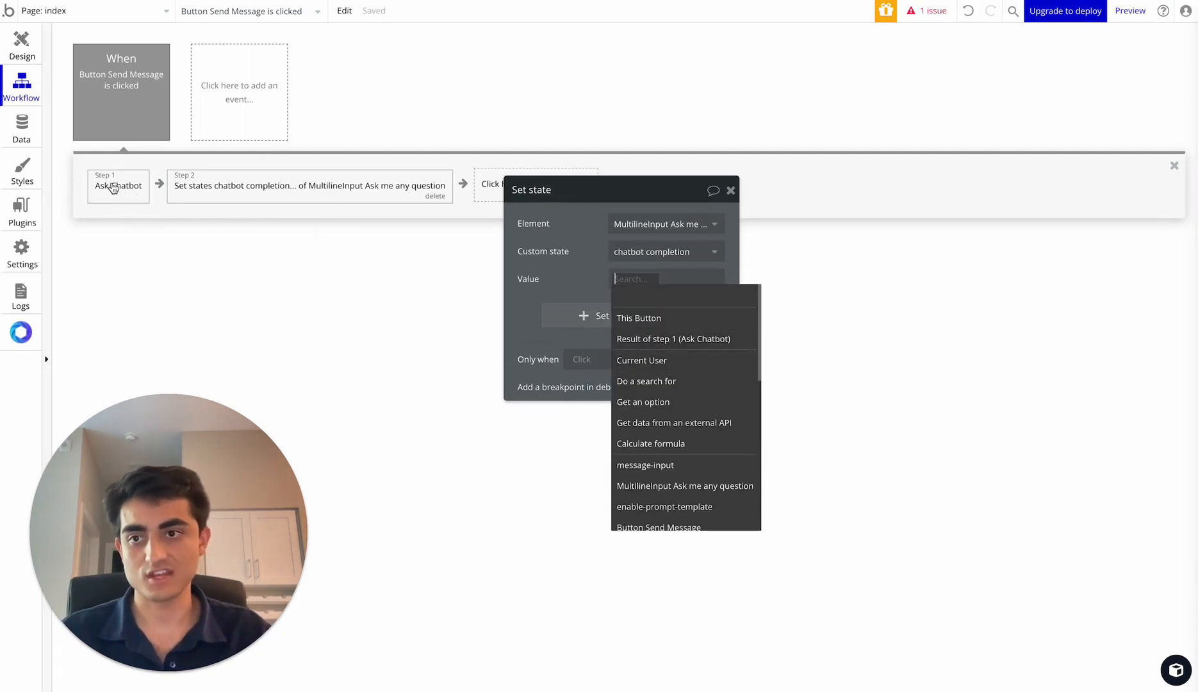
pyautogui.click(674, 339)
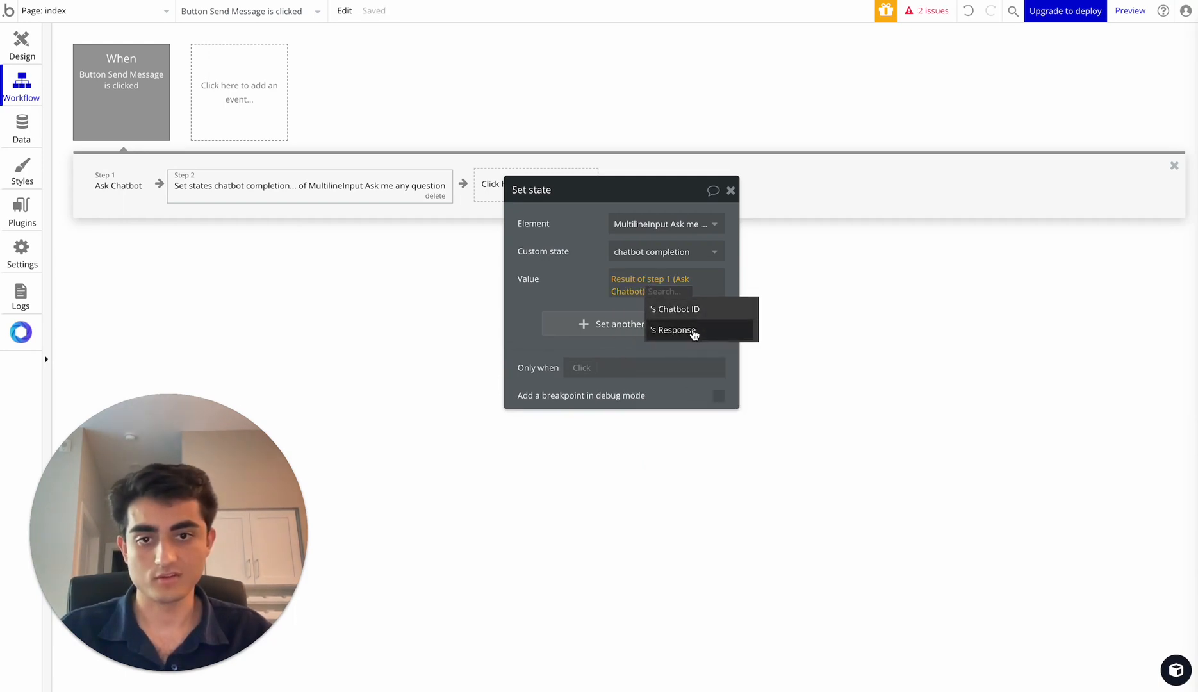
pyautogui.click(673, 330)
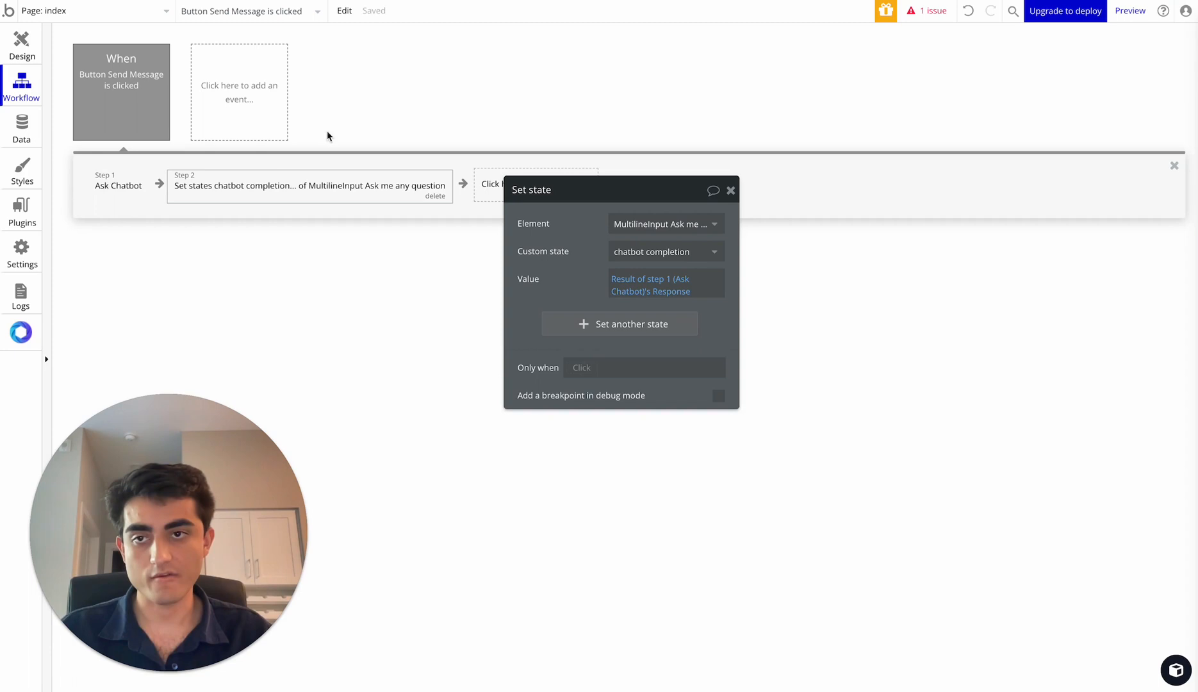
pyautogui.click(1129, 10)
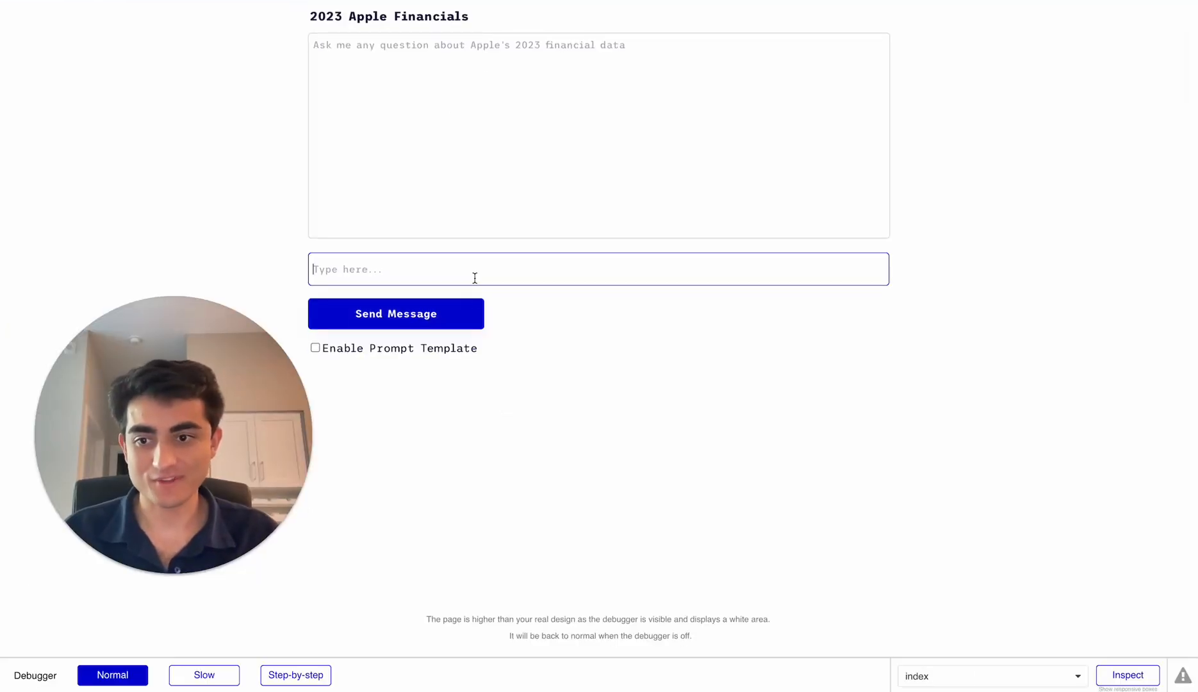
# - Ask the preview chatbot Apple's total liabilities for 2023 and get the $270,002 million answer
pyautogui.write('what was a')
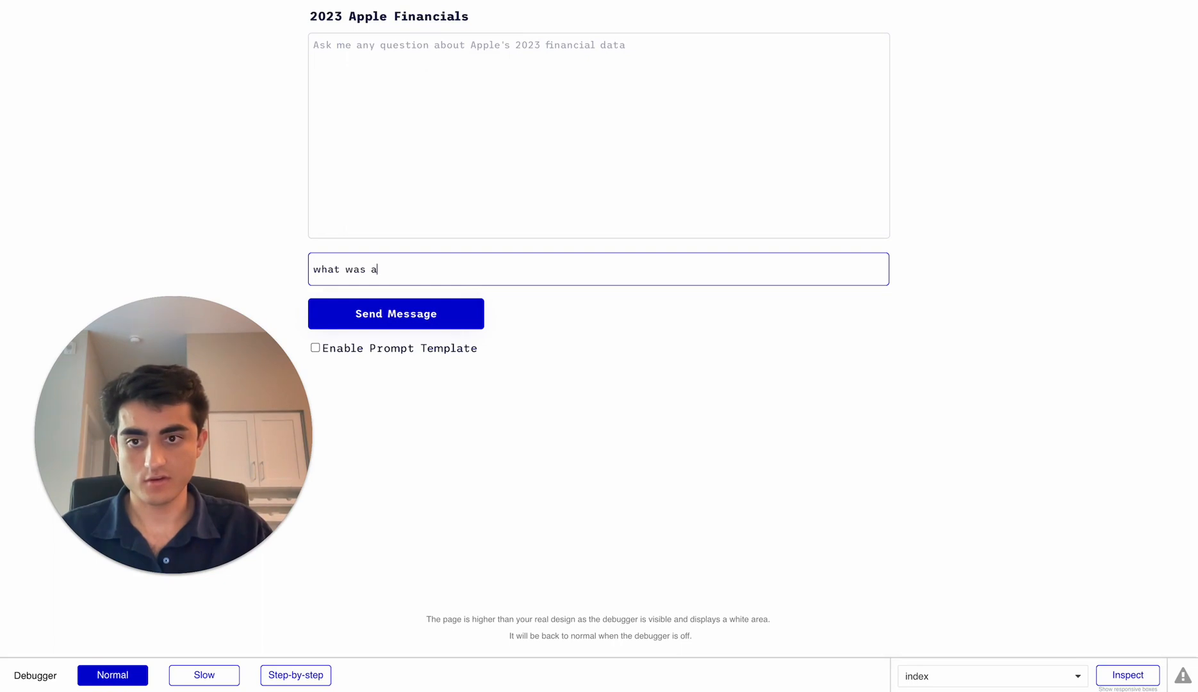
pyautogui.write("pple's total")
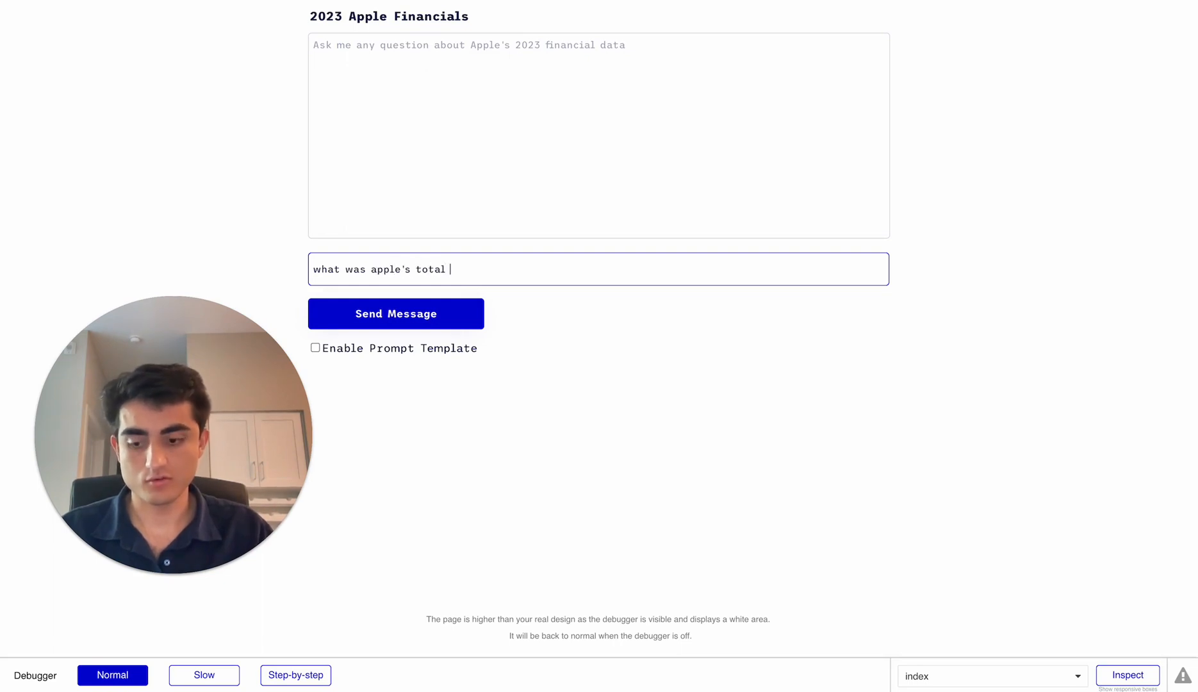
pyautogui.write('liabilties for the')
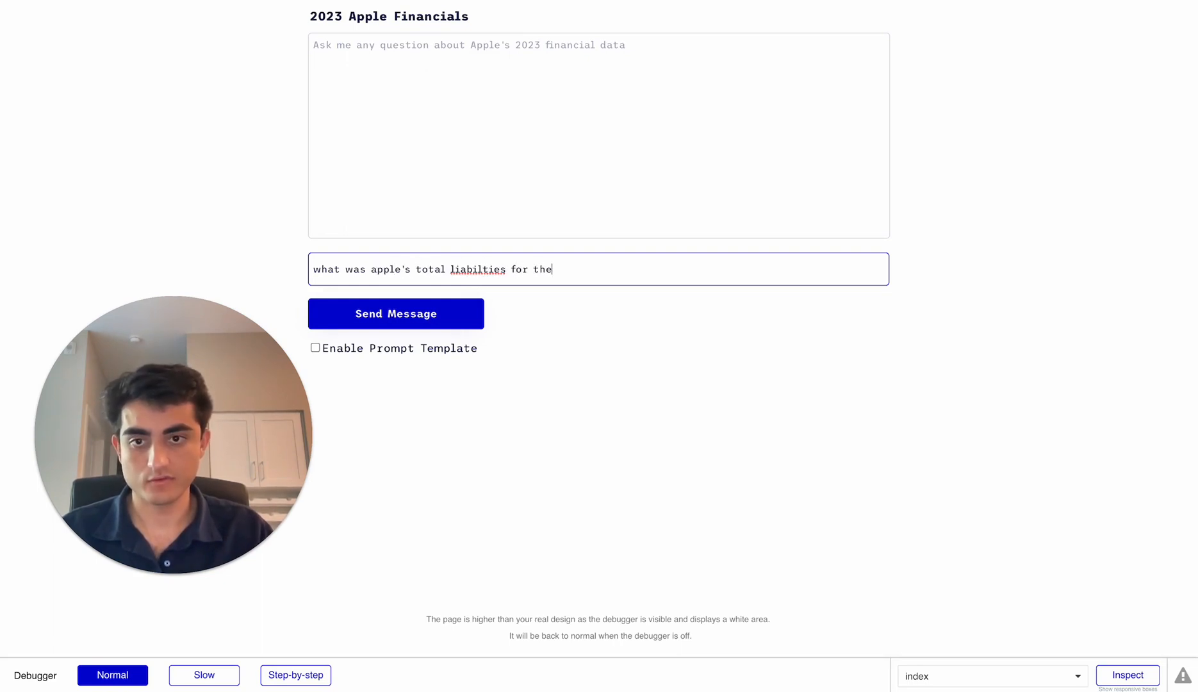
pyautogui.write('year 2023')
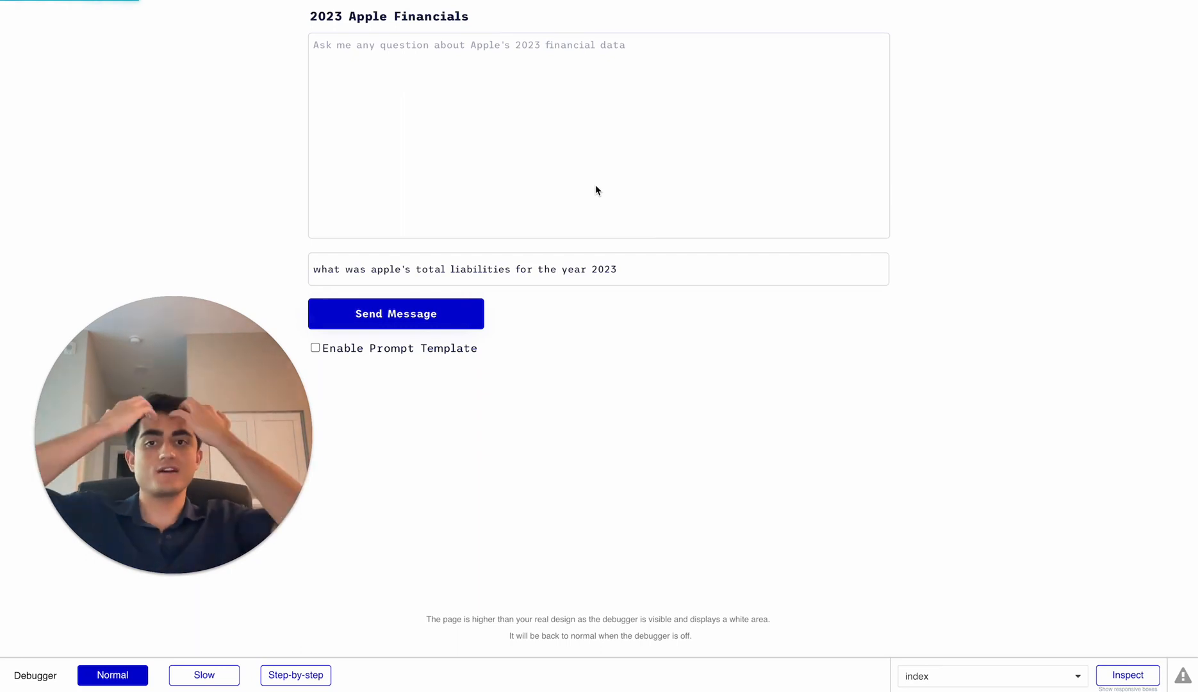
pyautogui.click(394, 313)
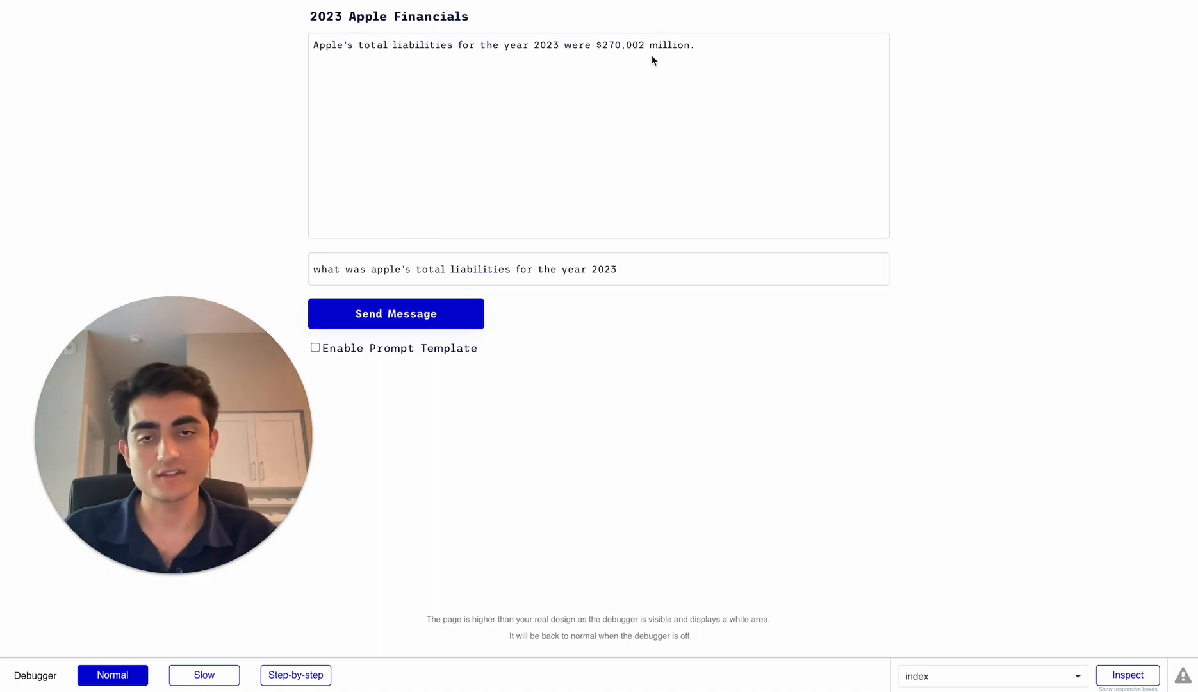
pyautogui.moveTo(769, 26)
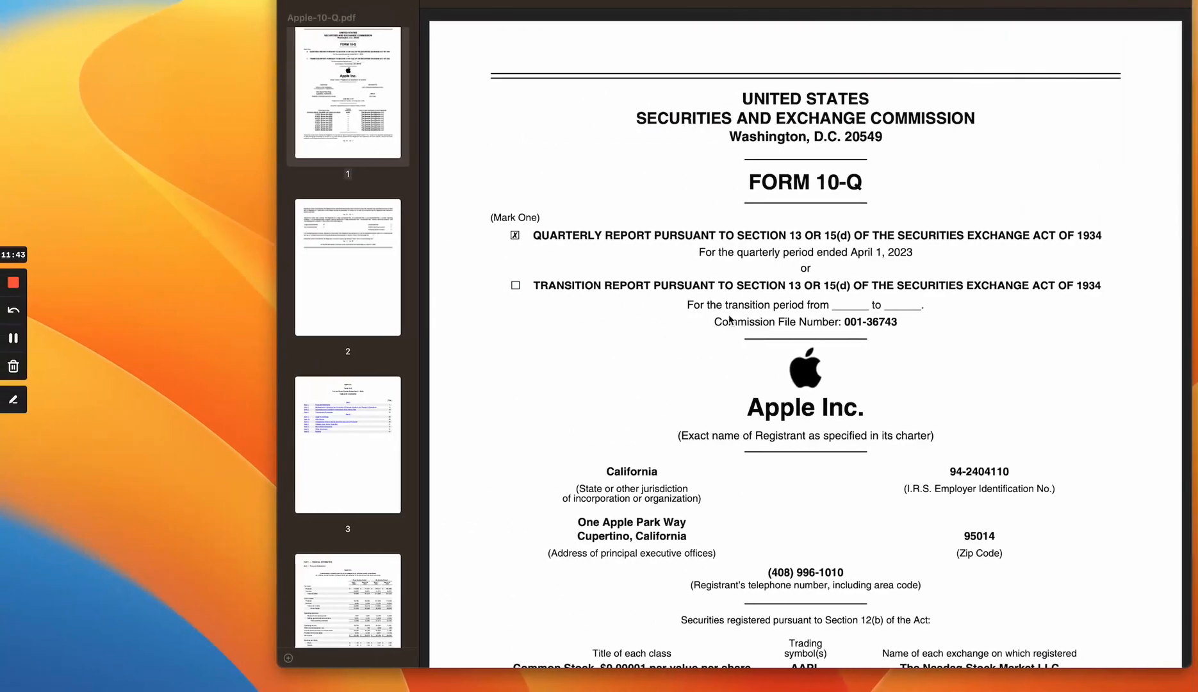
pyautogui.scroll(-3)
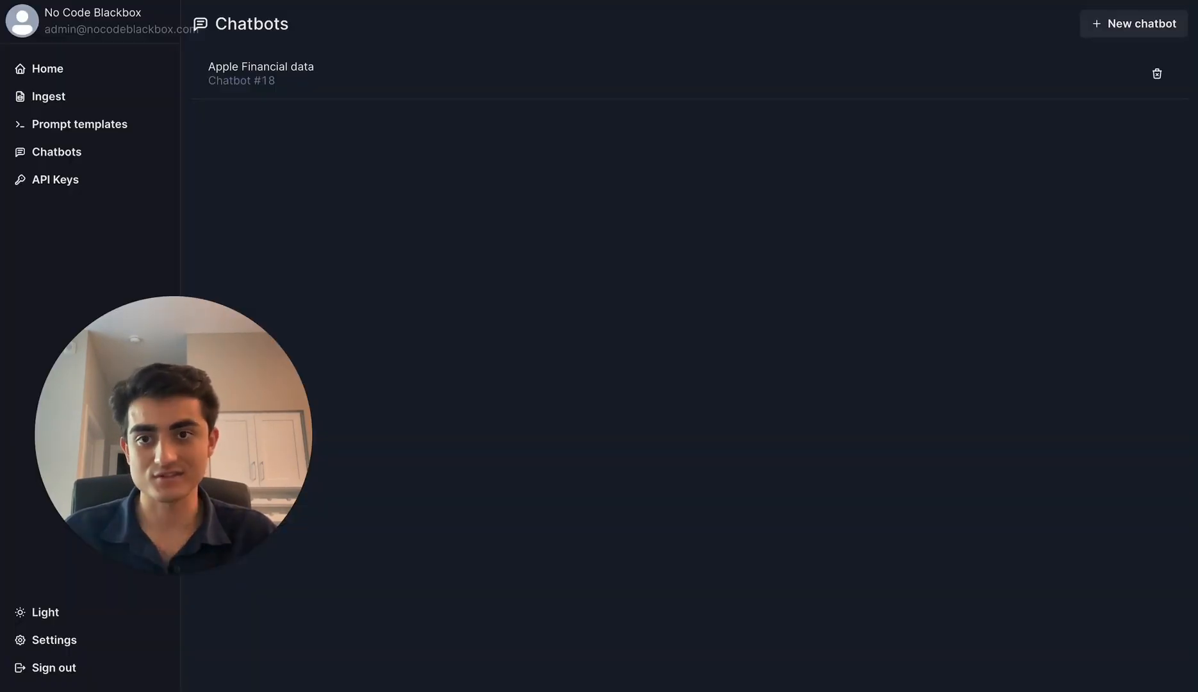
pyautogui.moveTo(386, 397)
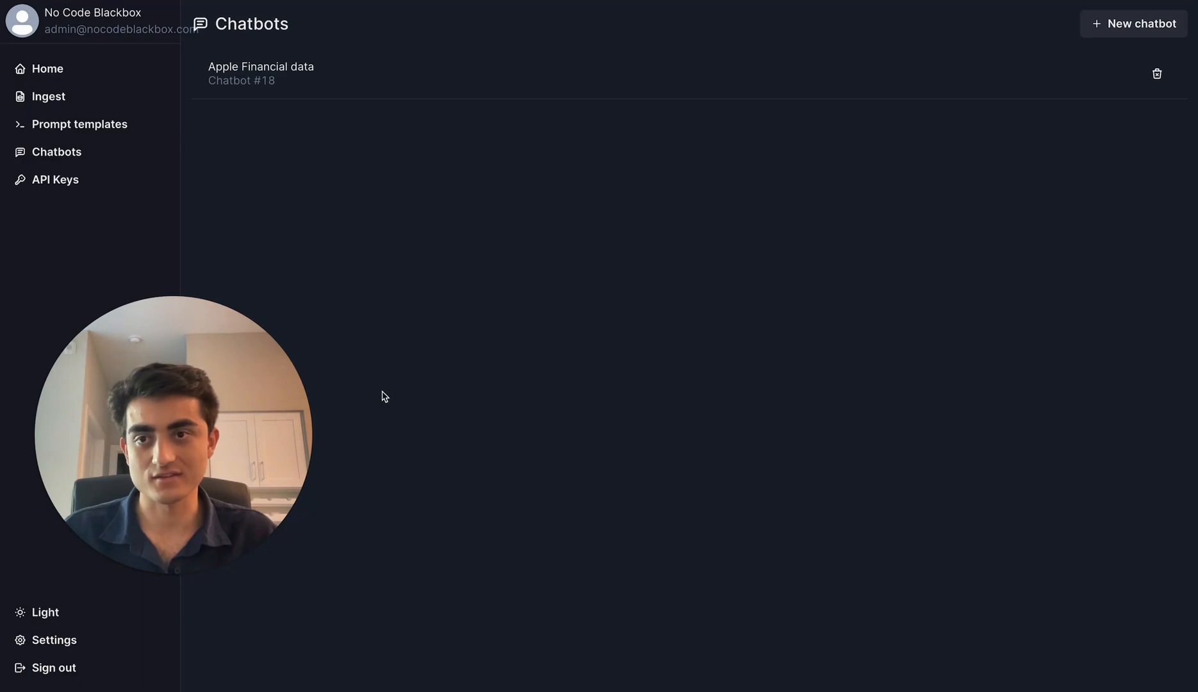
pyautogui.click(261, 73)
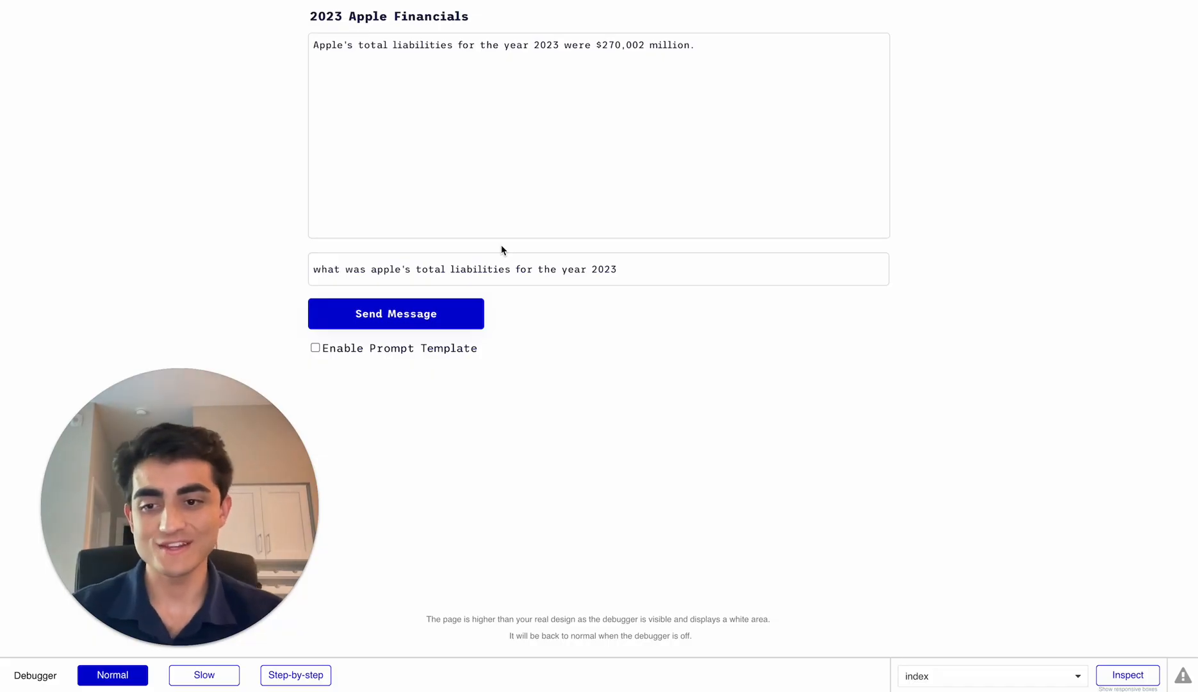